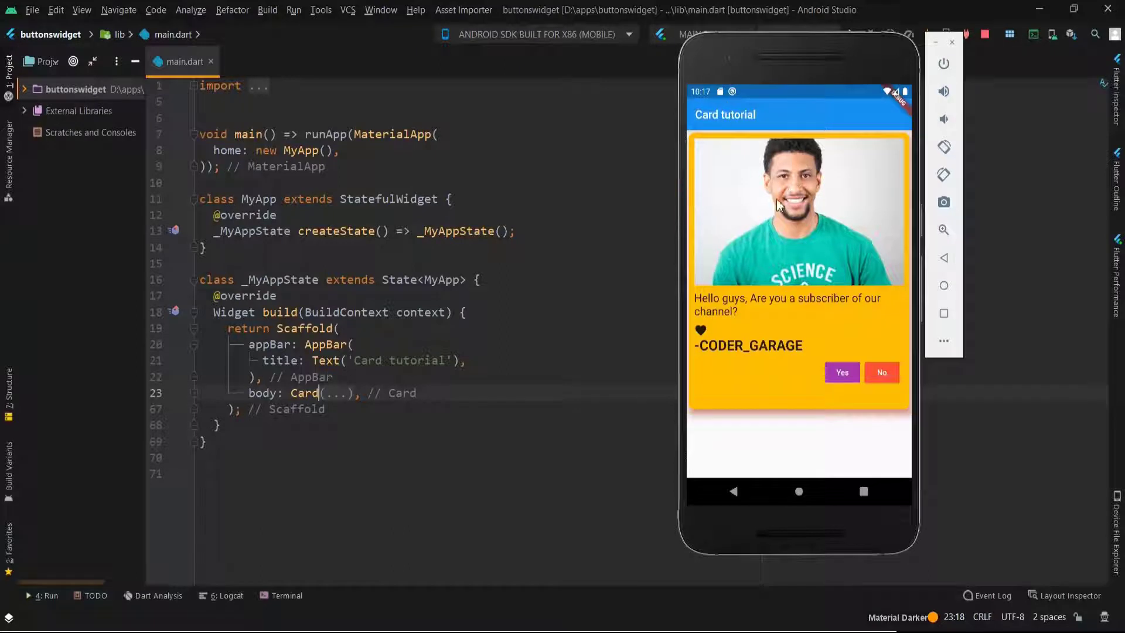
mouse_move(721, 306)
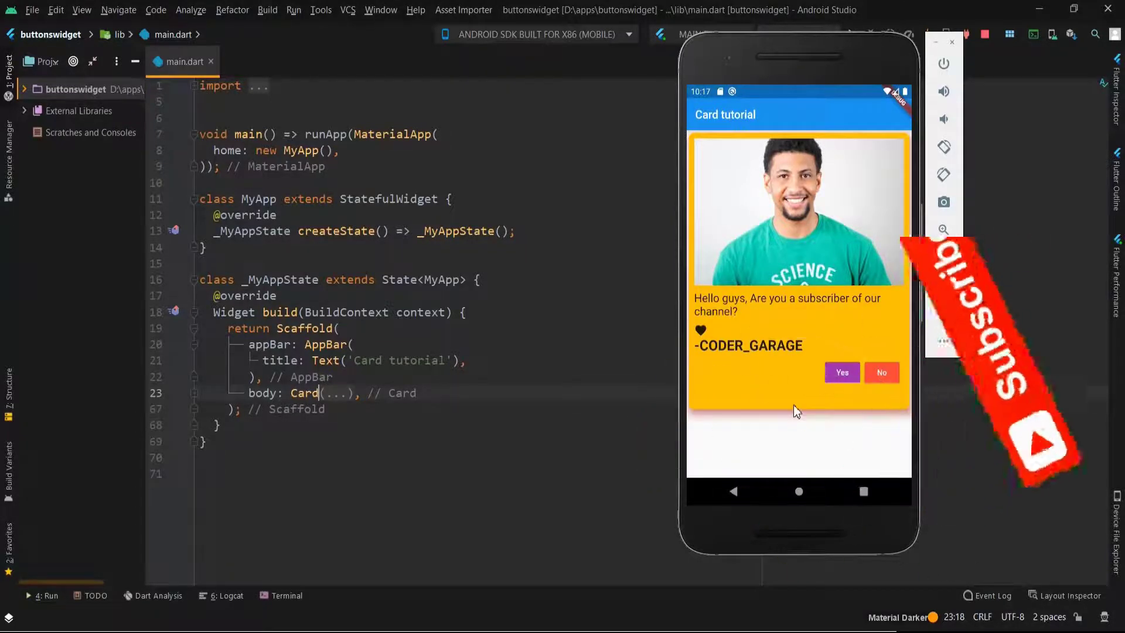
Wrap the body in Center with an amber Card holding a 100-high Container.
click(841, 373)
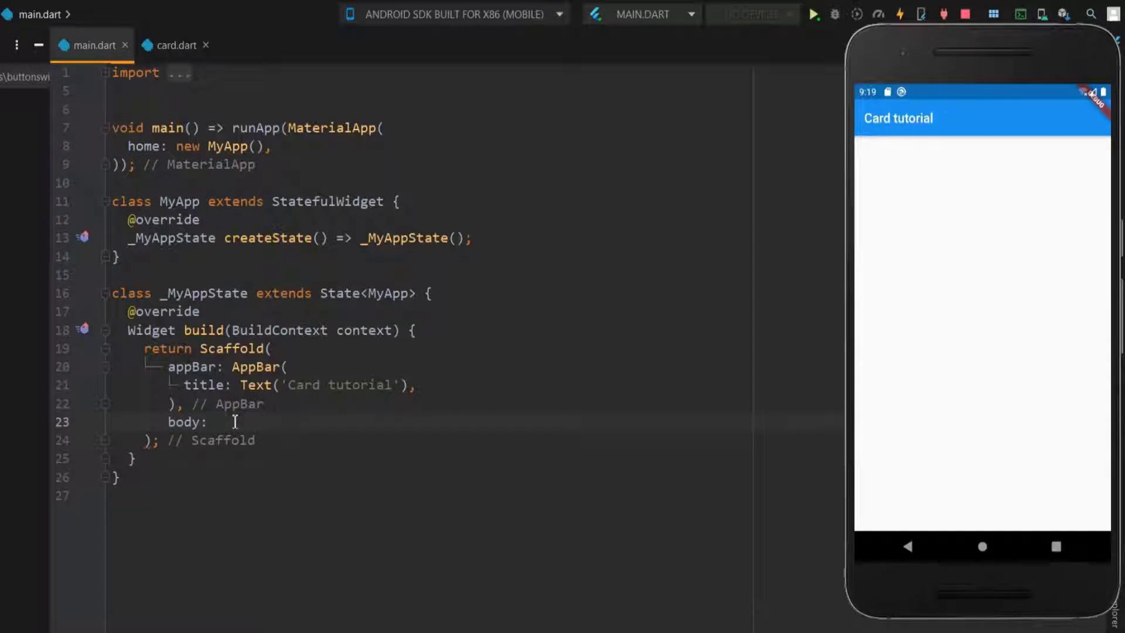
text(Card(),)
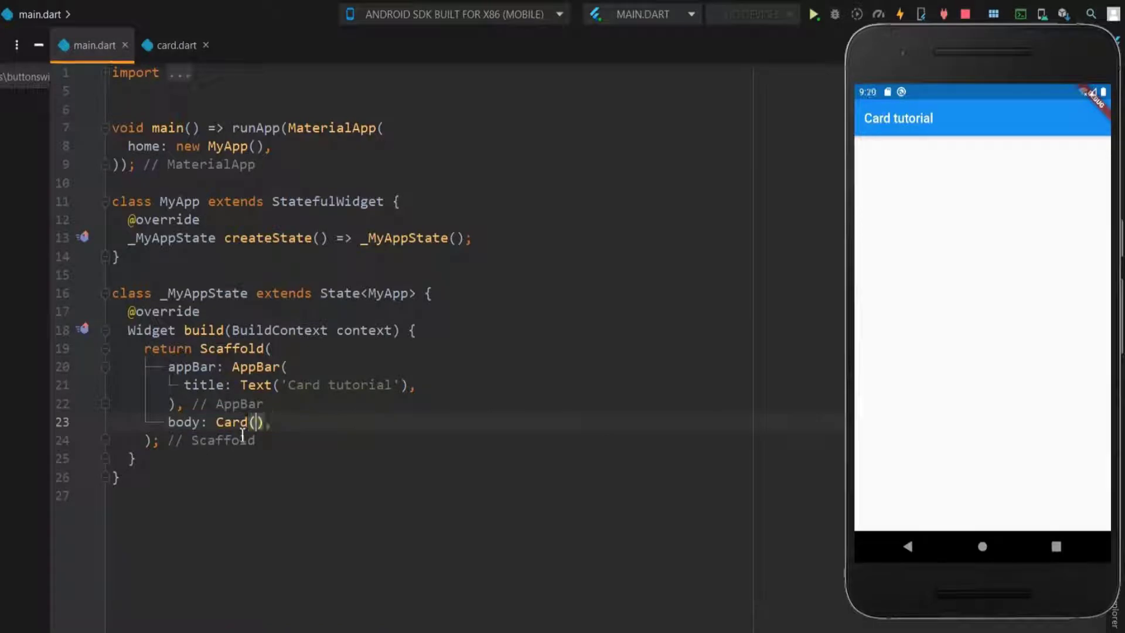
text(child: ,)
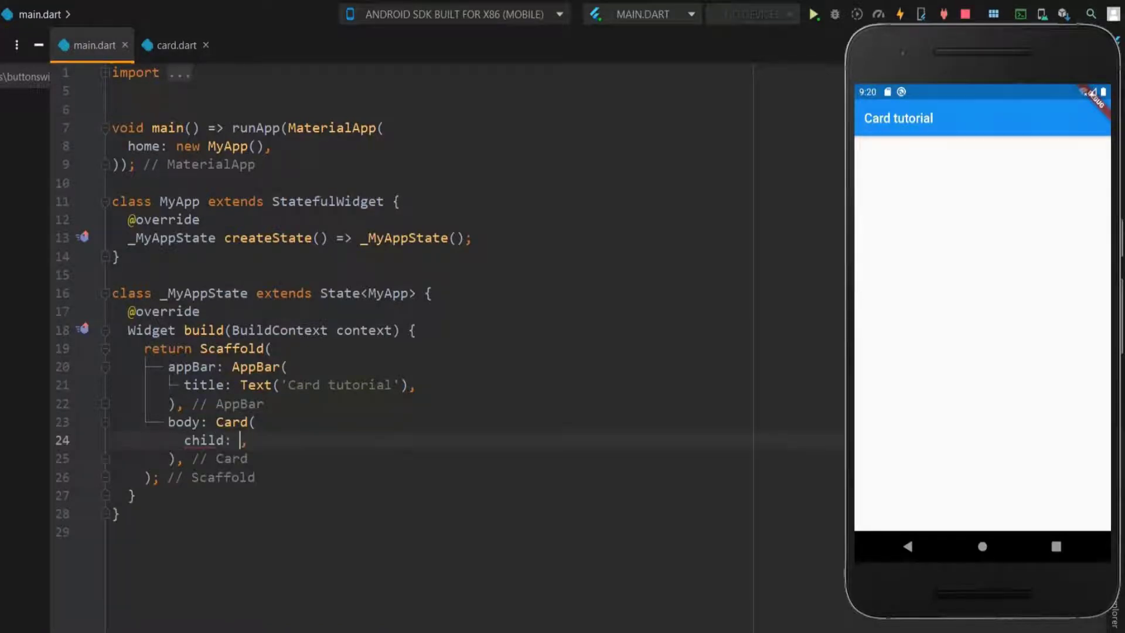
text(Container())
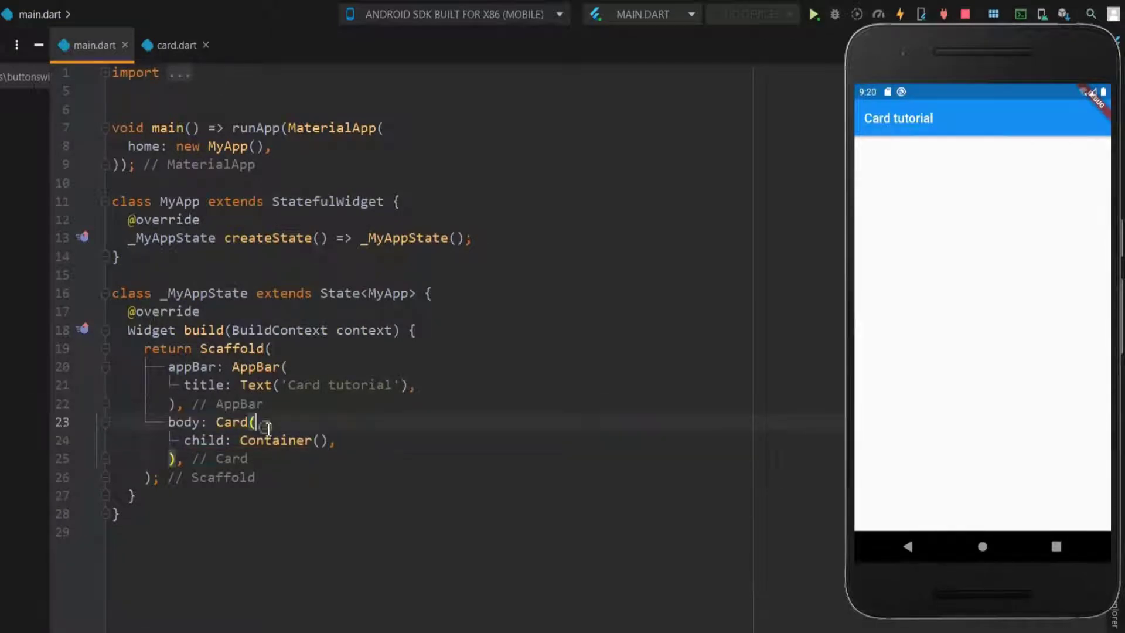
text(cold)
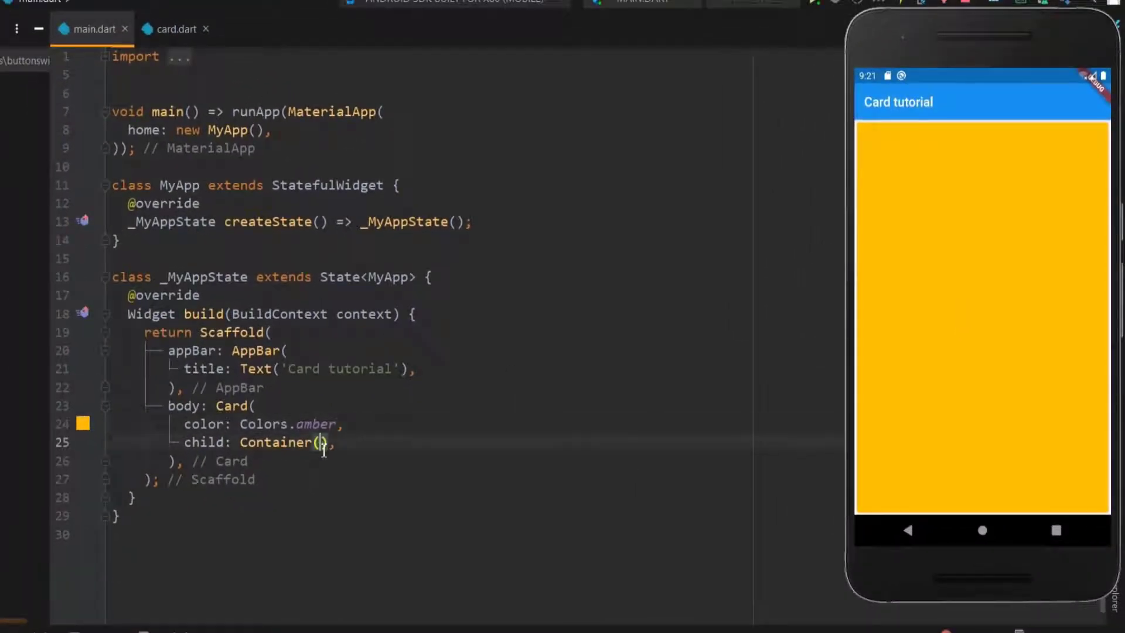
text(height: 100,)
text(child:)
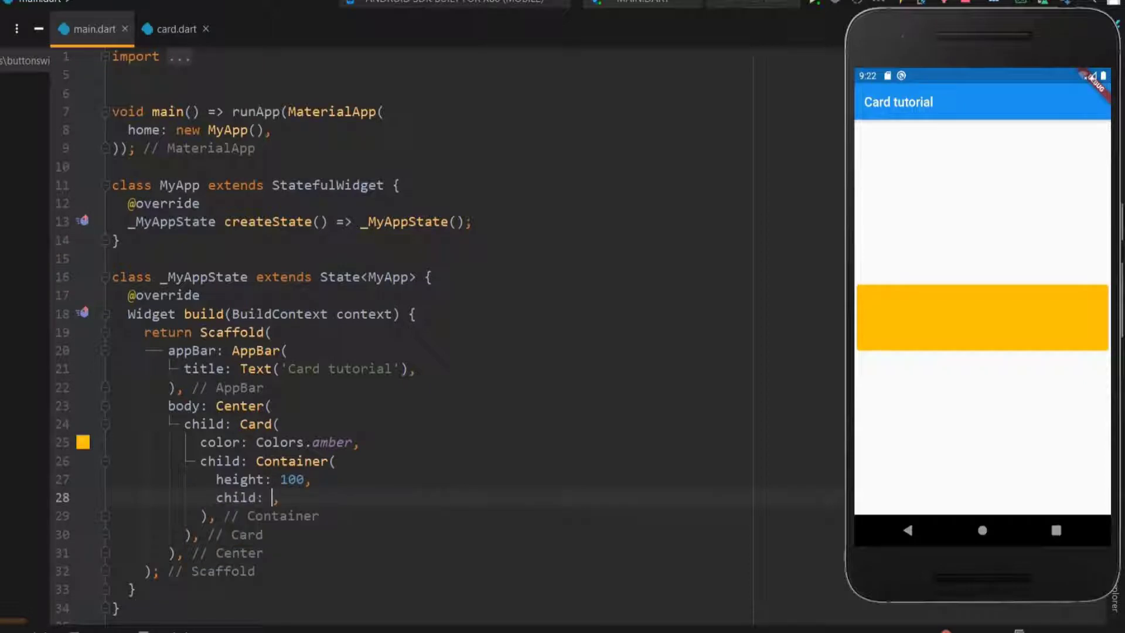
Add a Column to the card with a Text reading 'Persistence is very important...'.
text(Column)
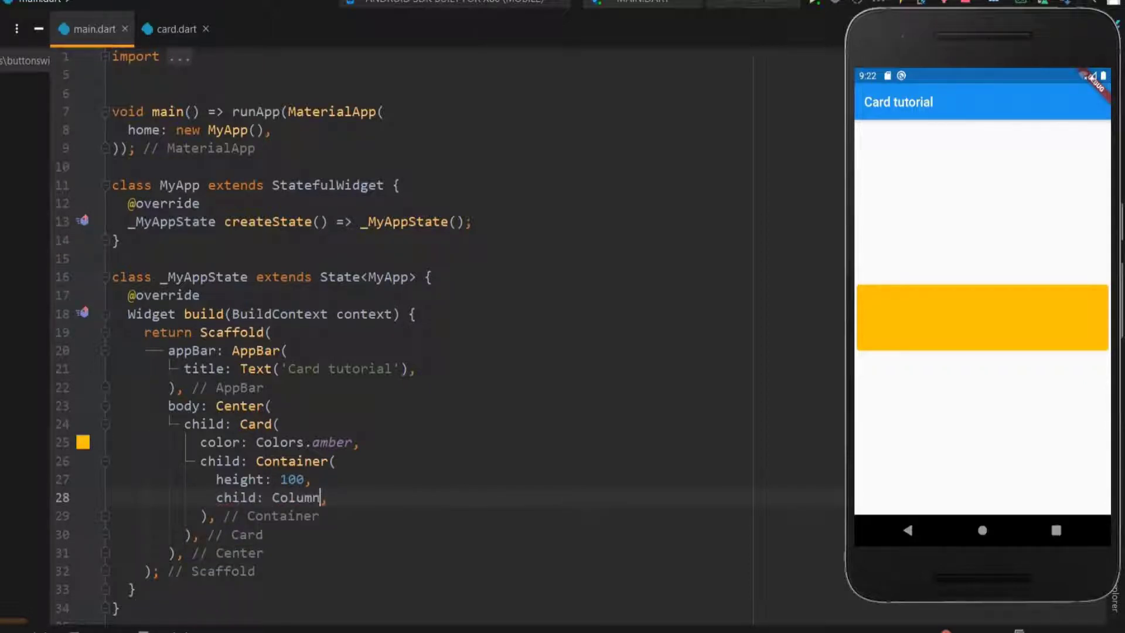
text(())
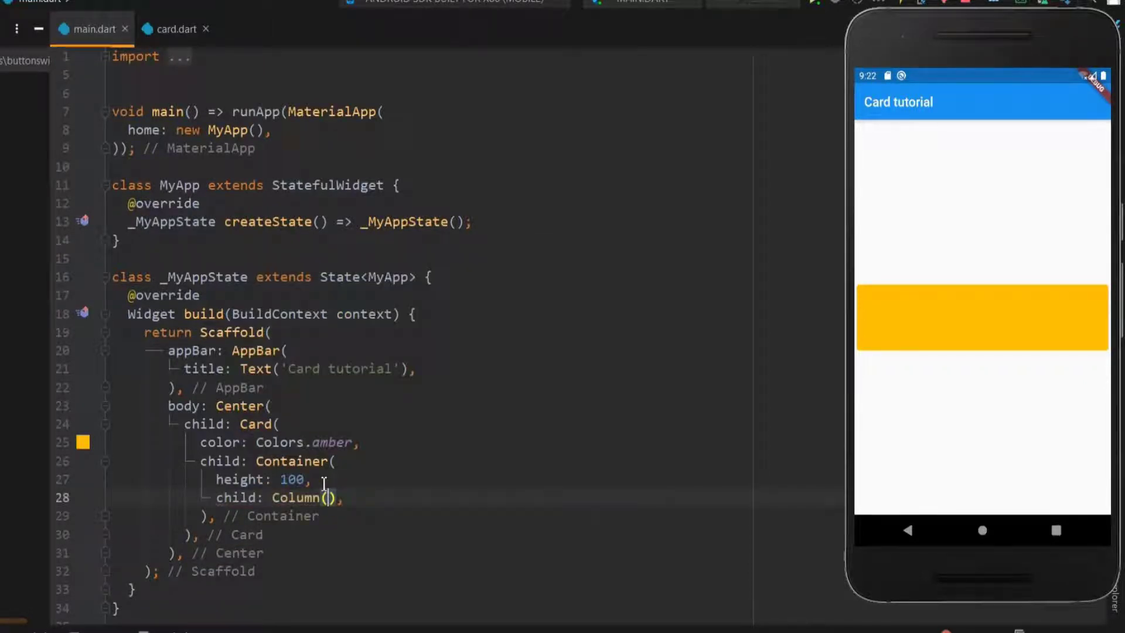
text(children: [)
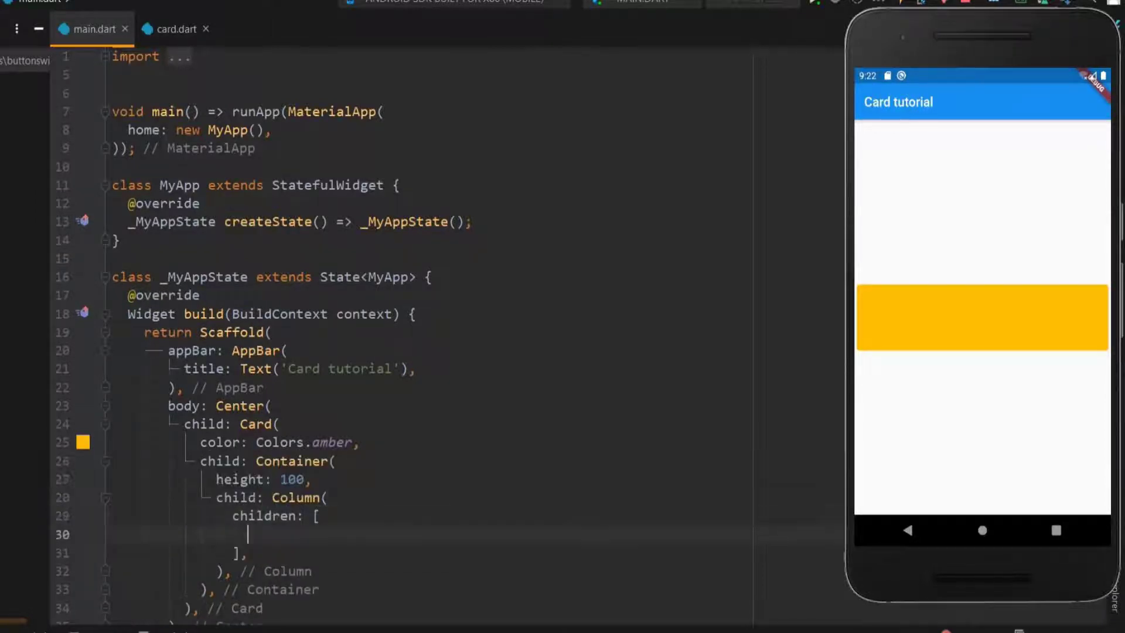
text(Text())
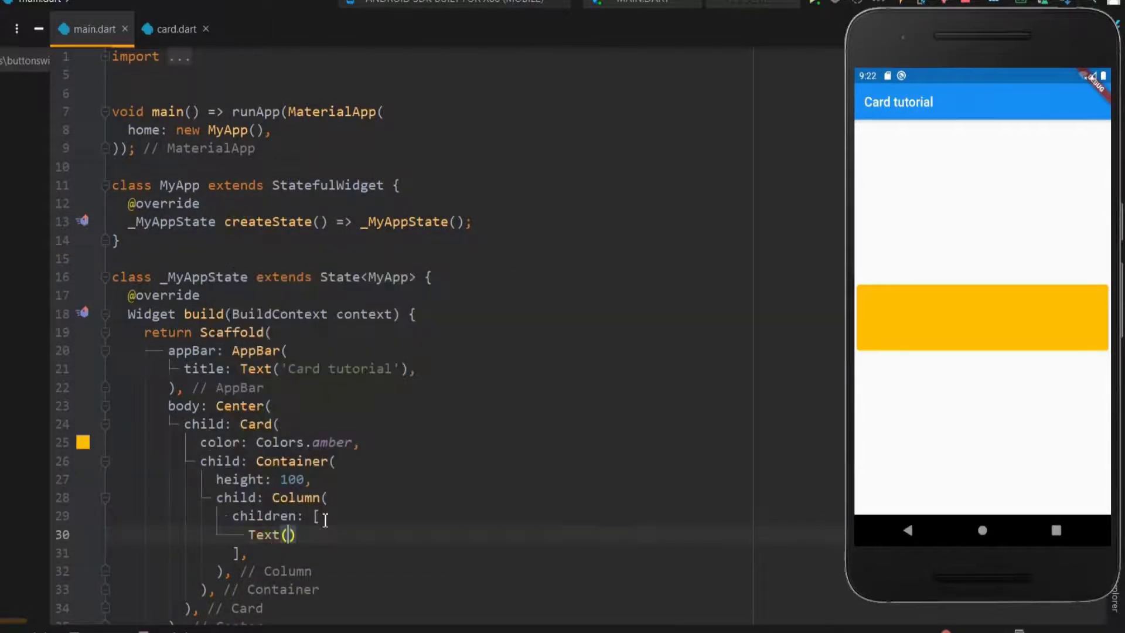
text('Persistence is very important. You should not give up unless you are')
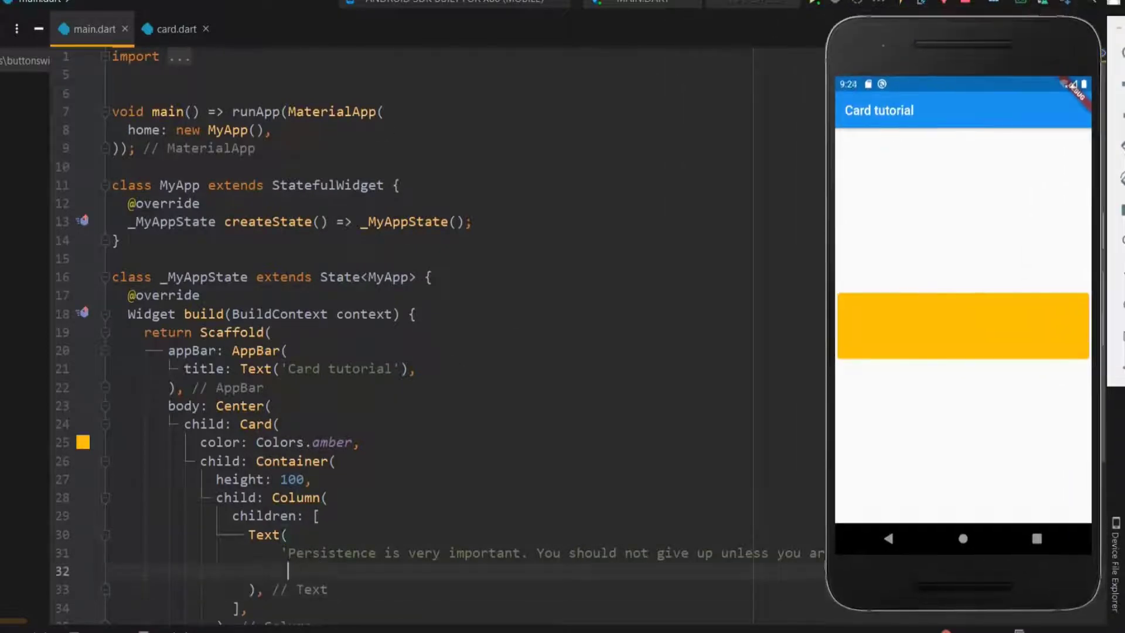
Style the quote Text with a TextStyle of font size 20.0.
text(style: Tex,)
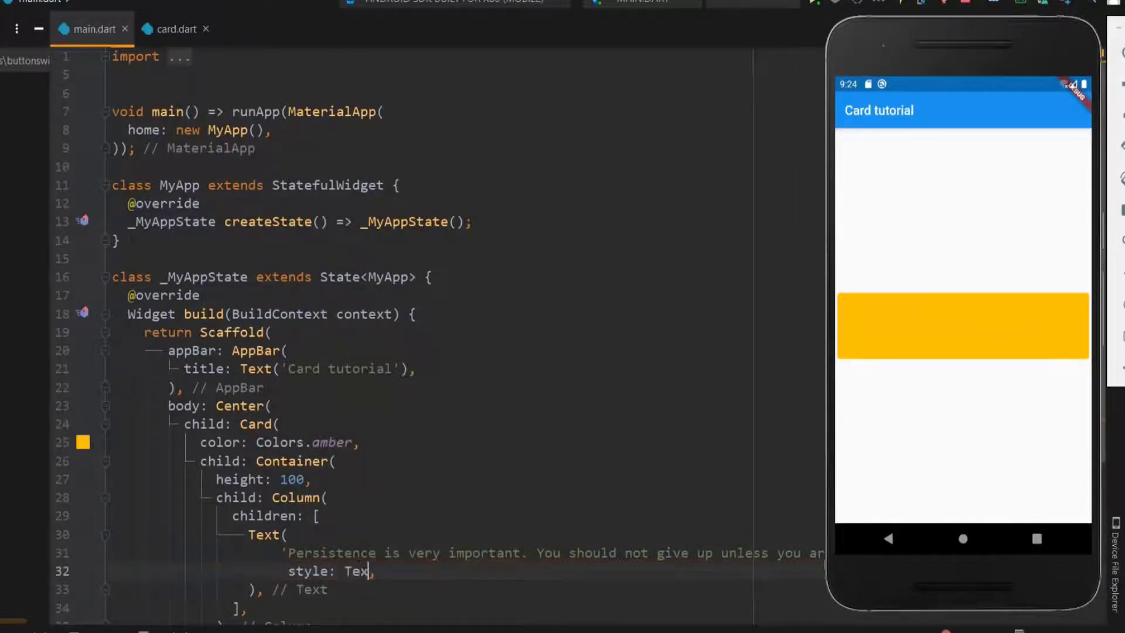
text(tStyle,)
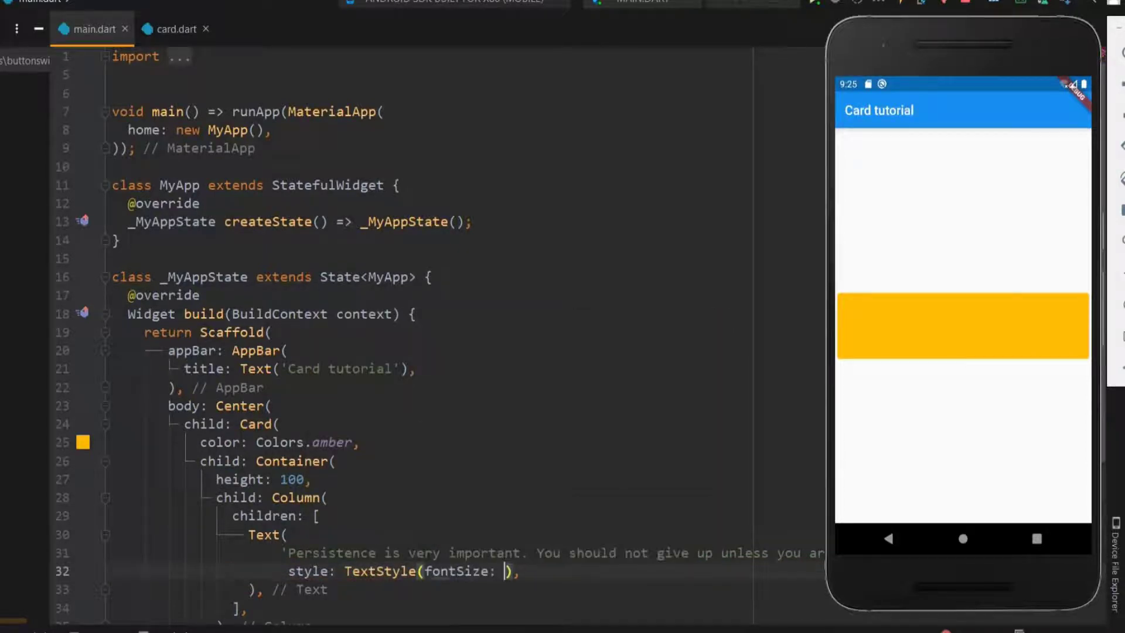
text(20.0)
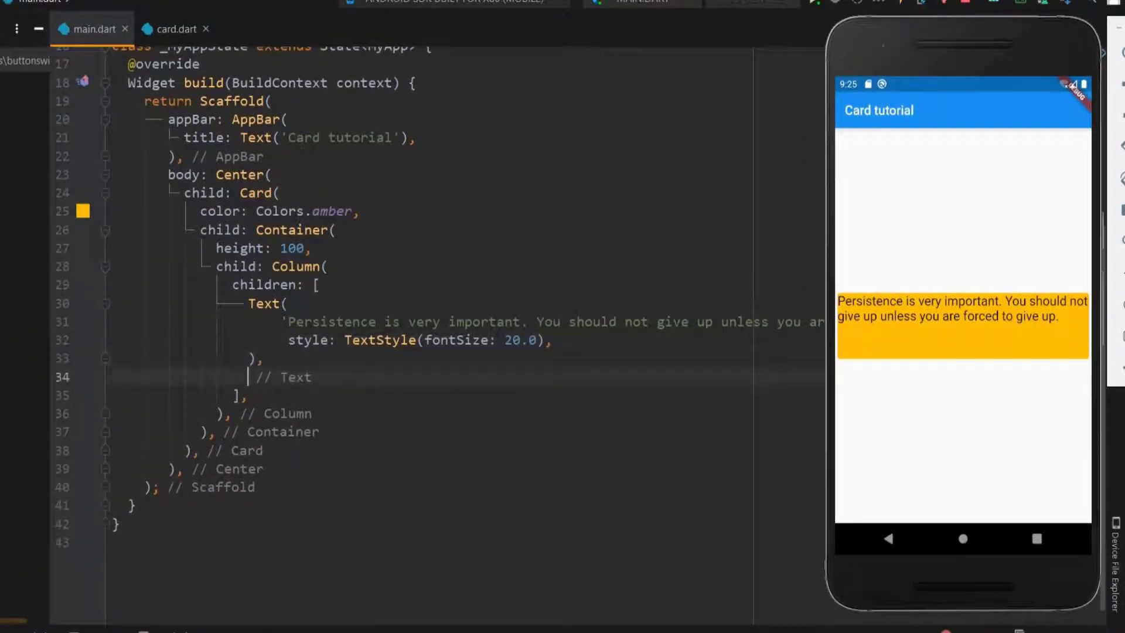
text(Text()
text('-Elom Musk',)
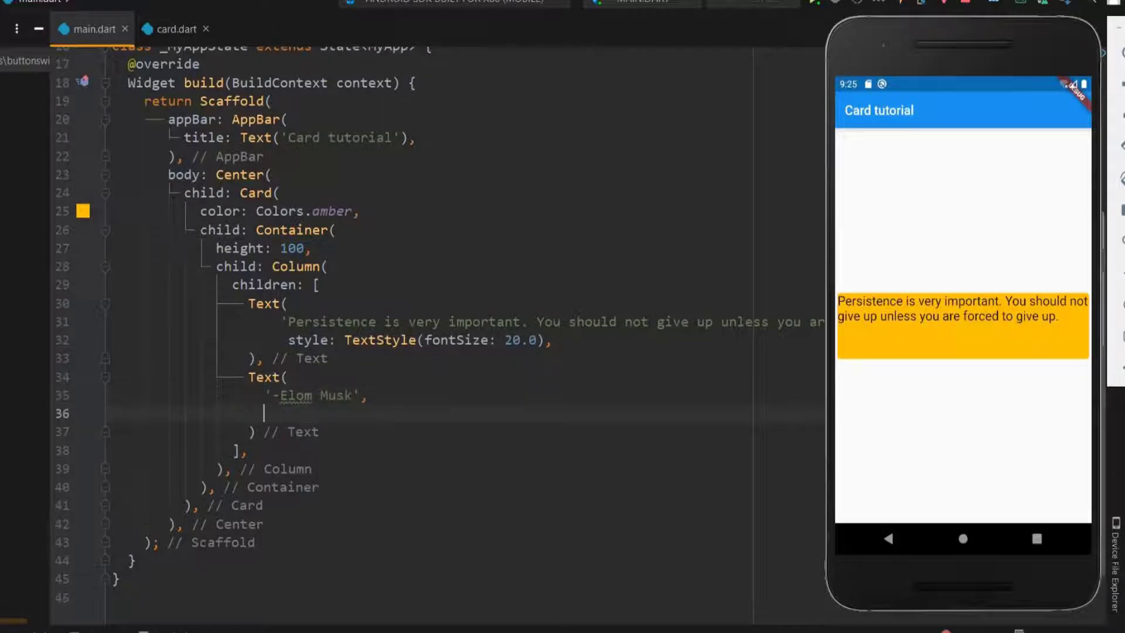
Style the '-Elon Musk' Text at font size 25.0 with FontWeight.bold, fixing the name's spelling.
text(style: T,)
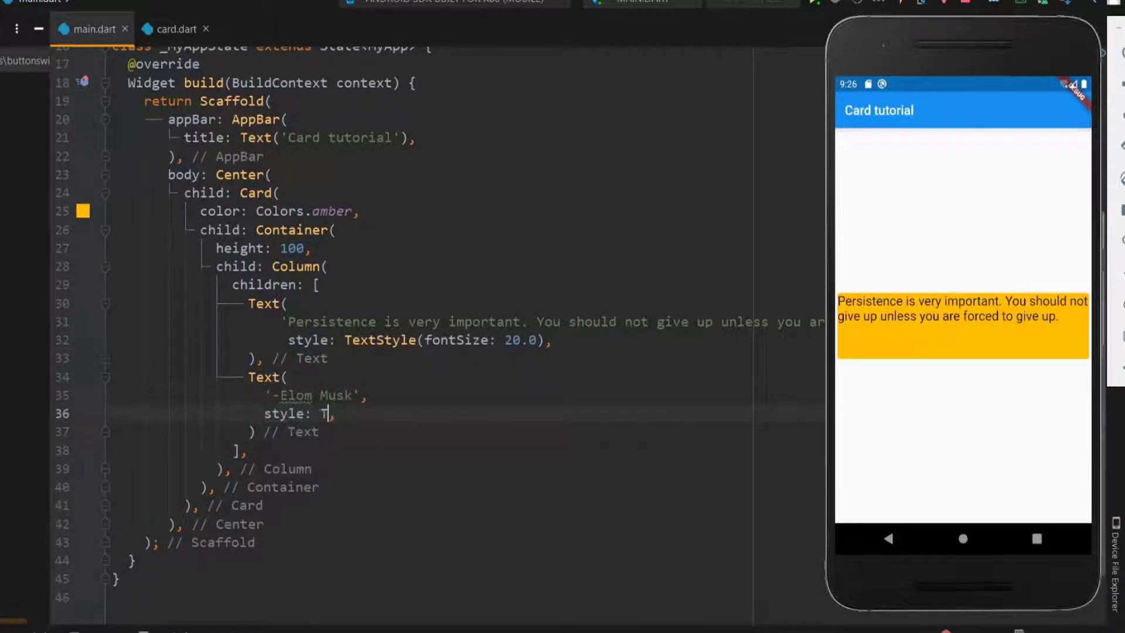
text(extStyle())
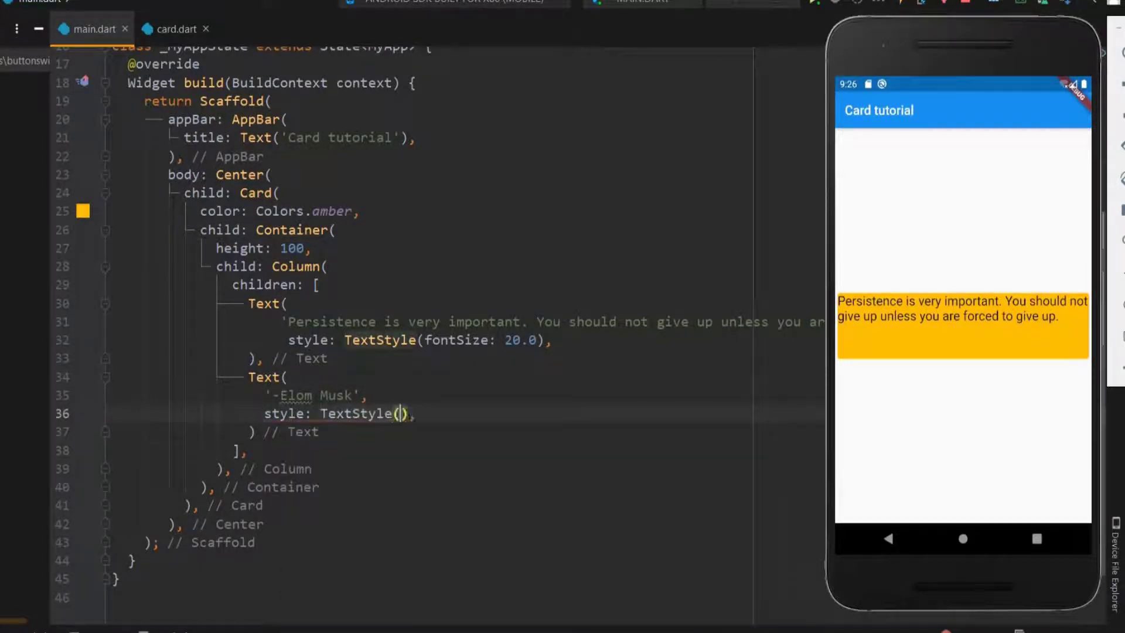
text(fontSize: 25.0)
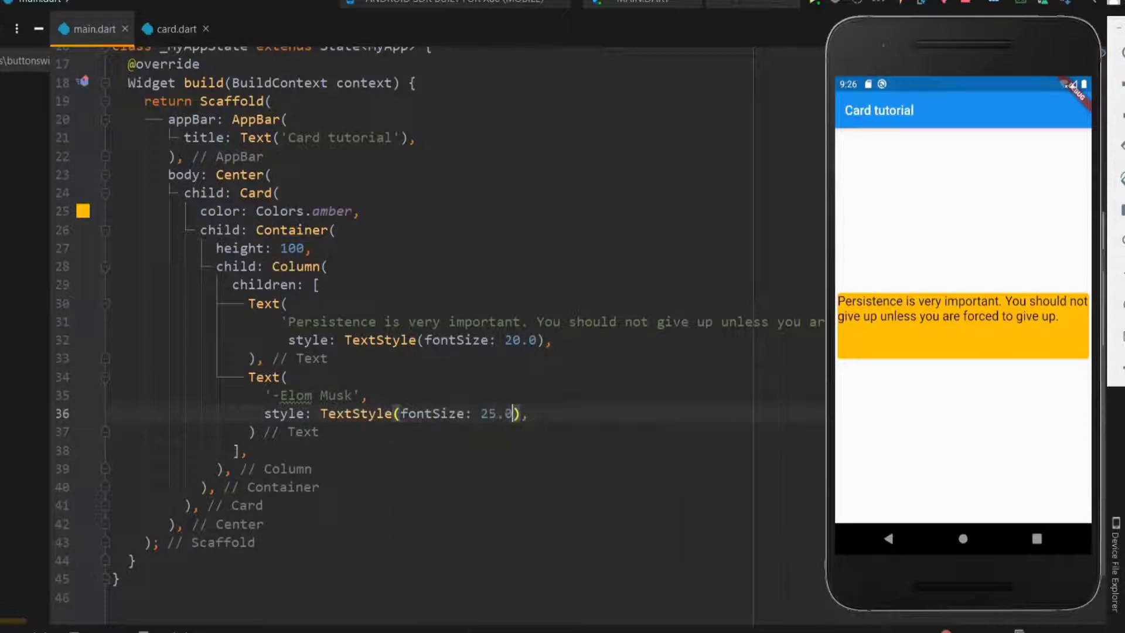
text(,fontWeight: bol)
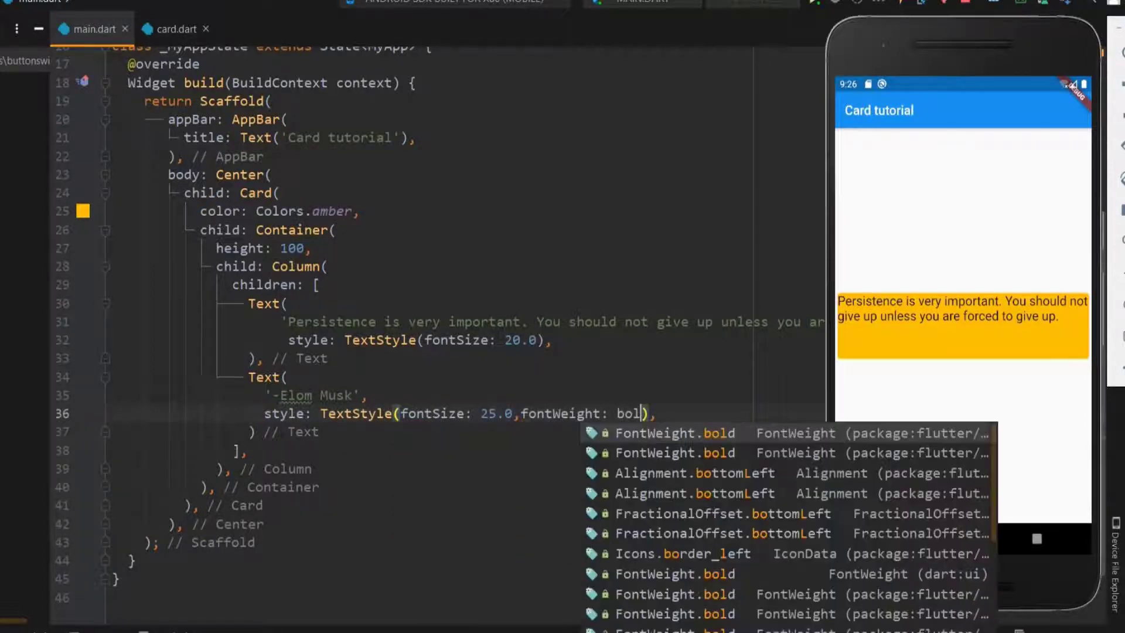
click(671, 432)
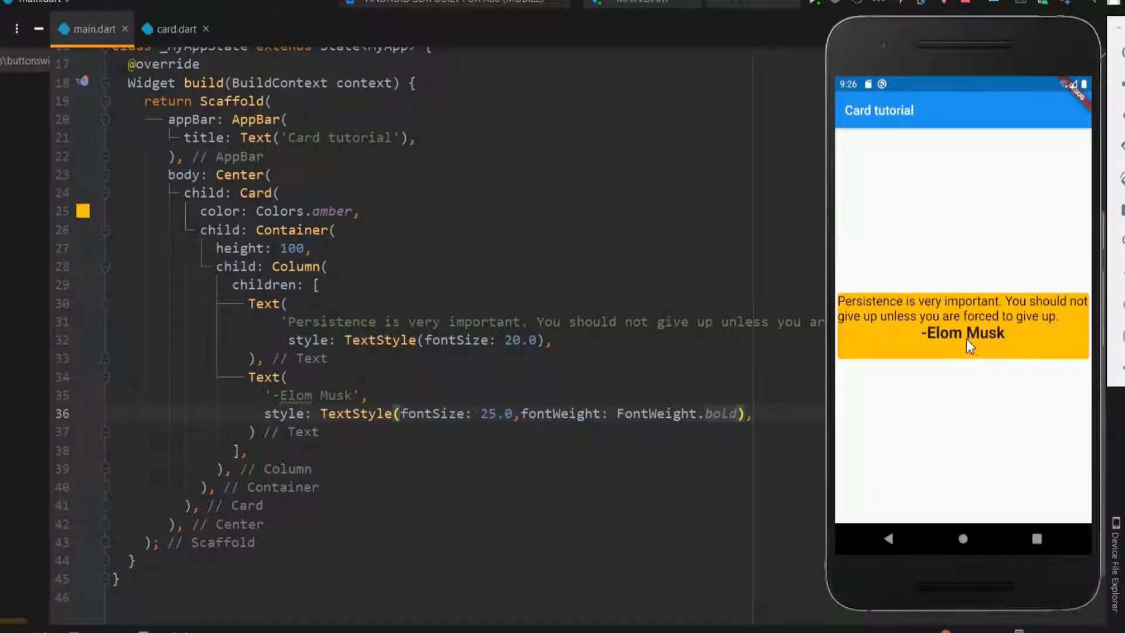
click(313, 395)
text(n)
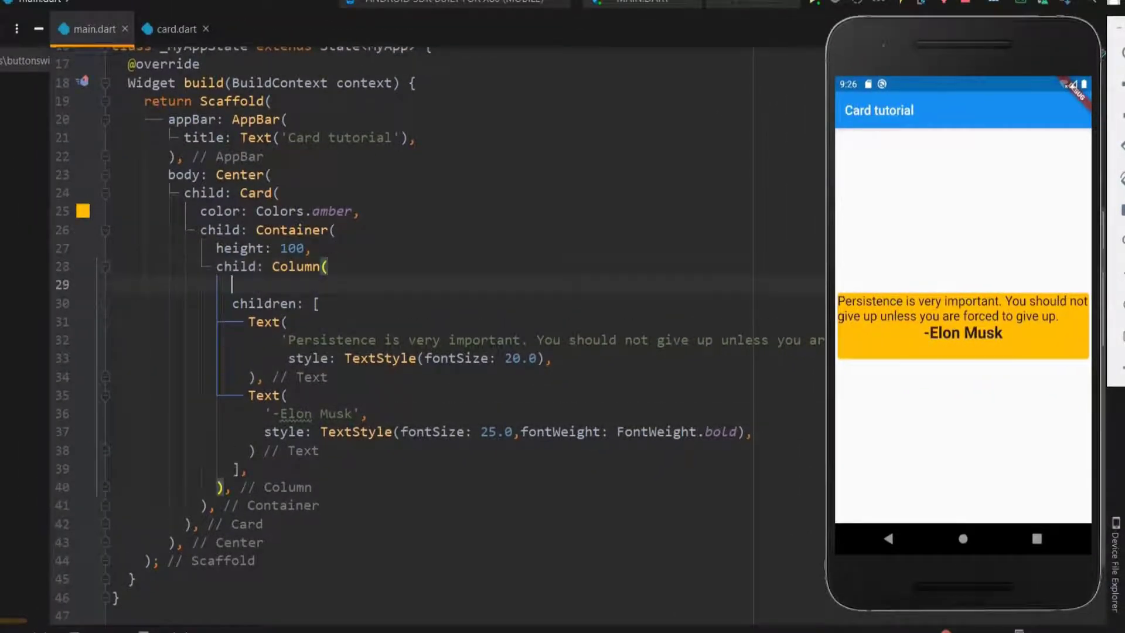
Set the Column to CrossAxisAlignment.start and the Container to EdgeInsets.all(10.0) padding, height 150.
text(crossAxisAlignment: ,)
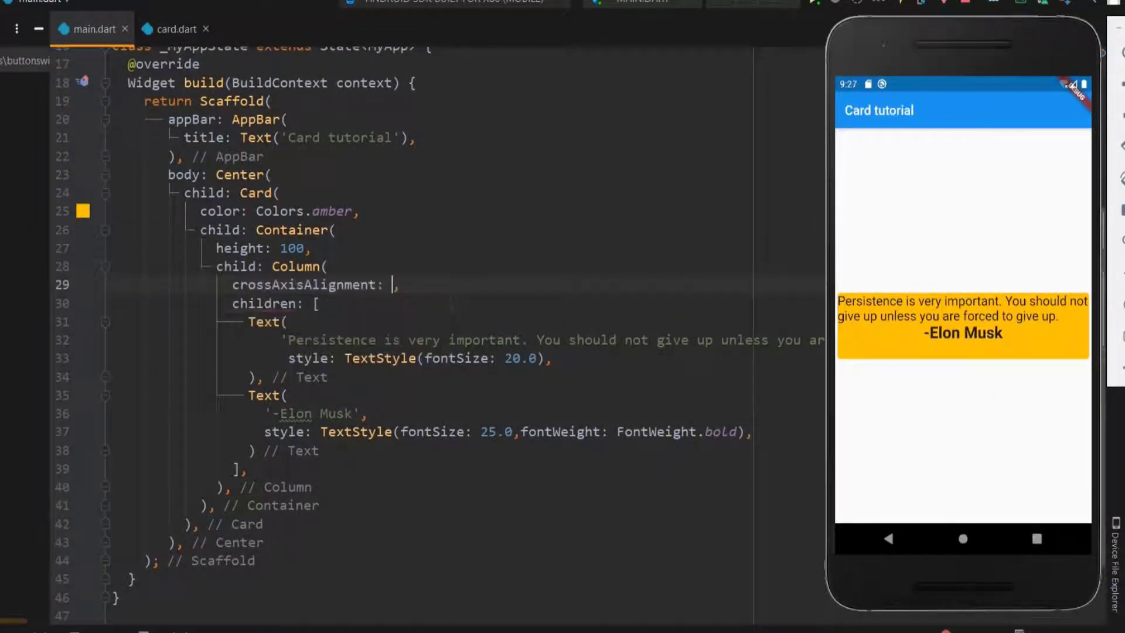
text(CrossAxisAlignment.sta)
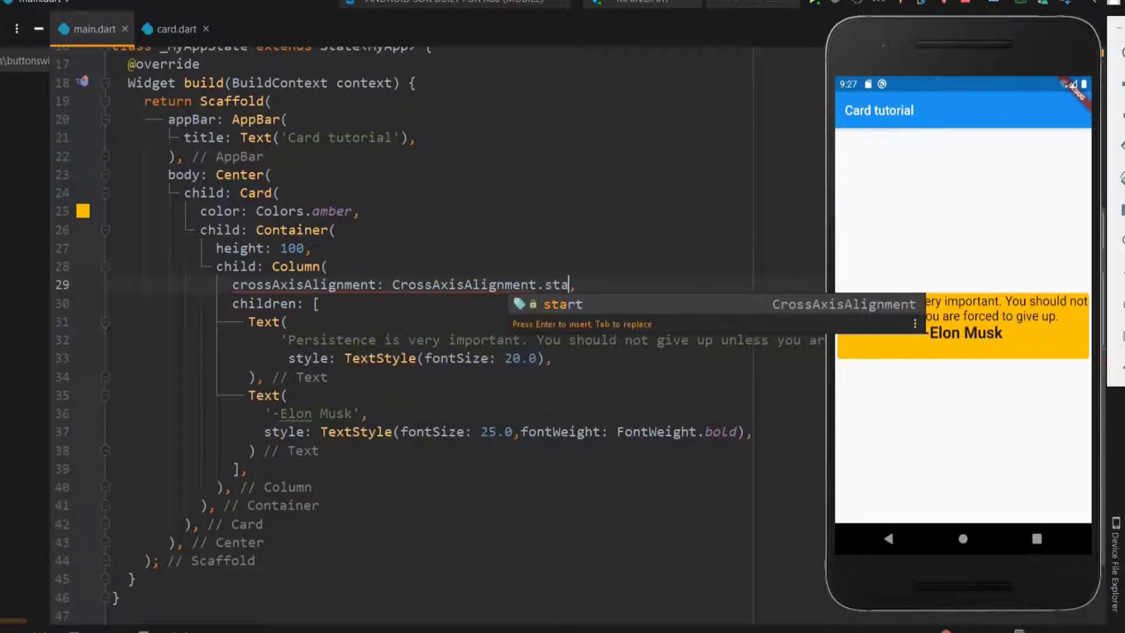
key(enter)
text(p)
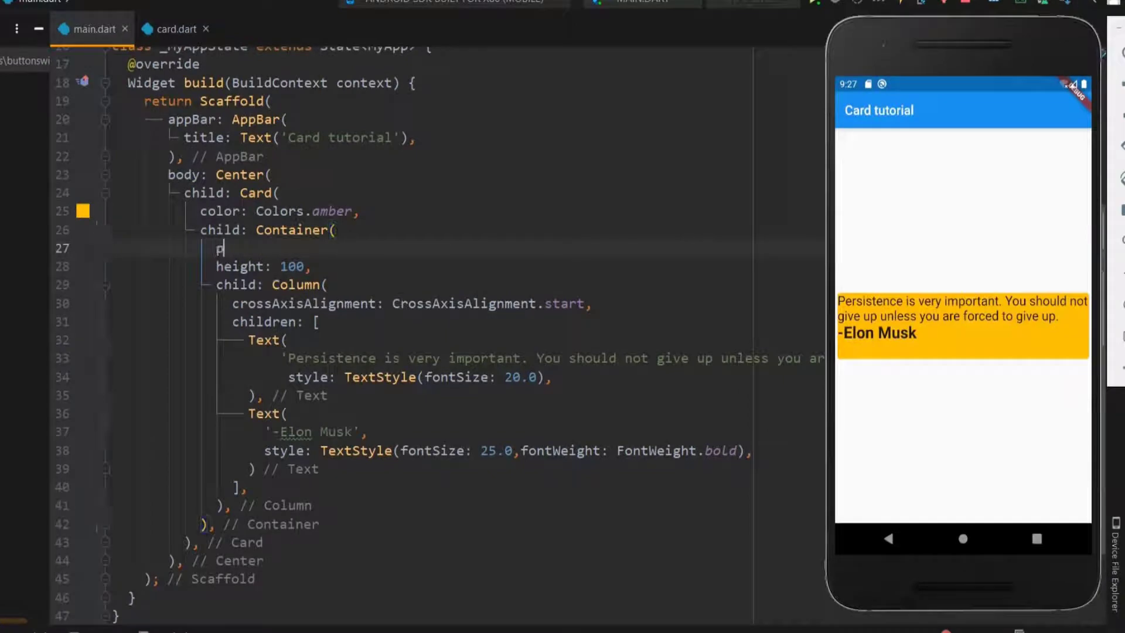
text(adding: EdgeInsets.all(10.0),)
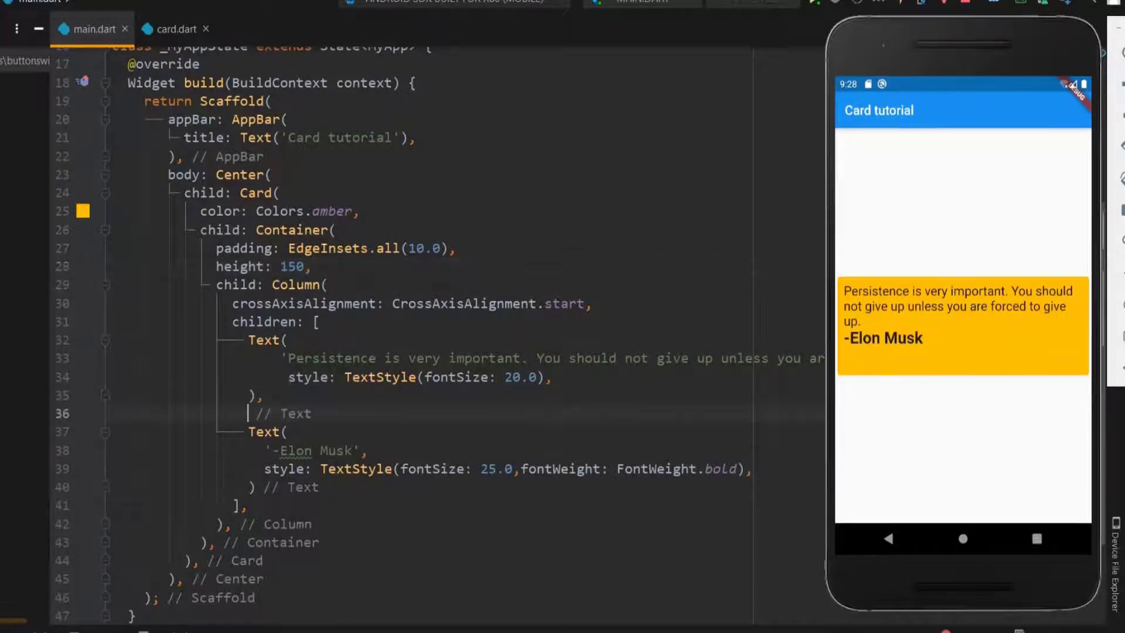
Insert a SizedBox of height 10.0 between the quote and author Texts.
text(SizedBox)
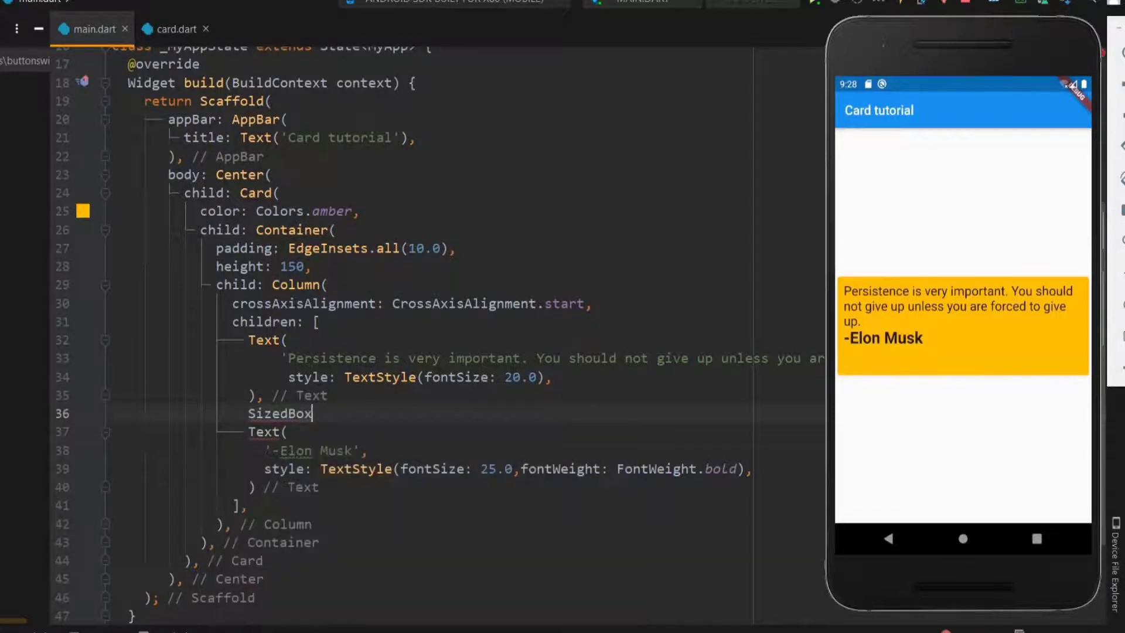
text(())
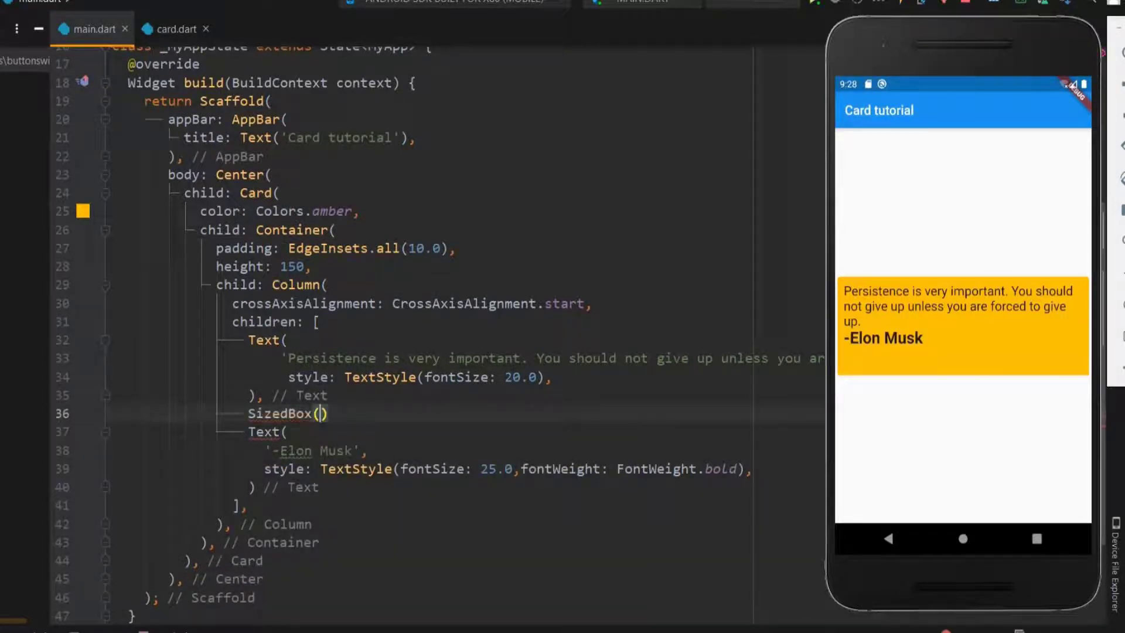
text(height:)
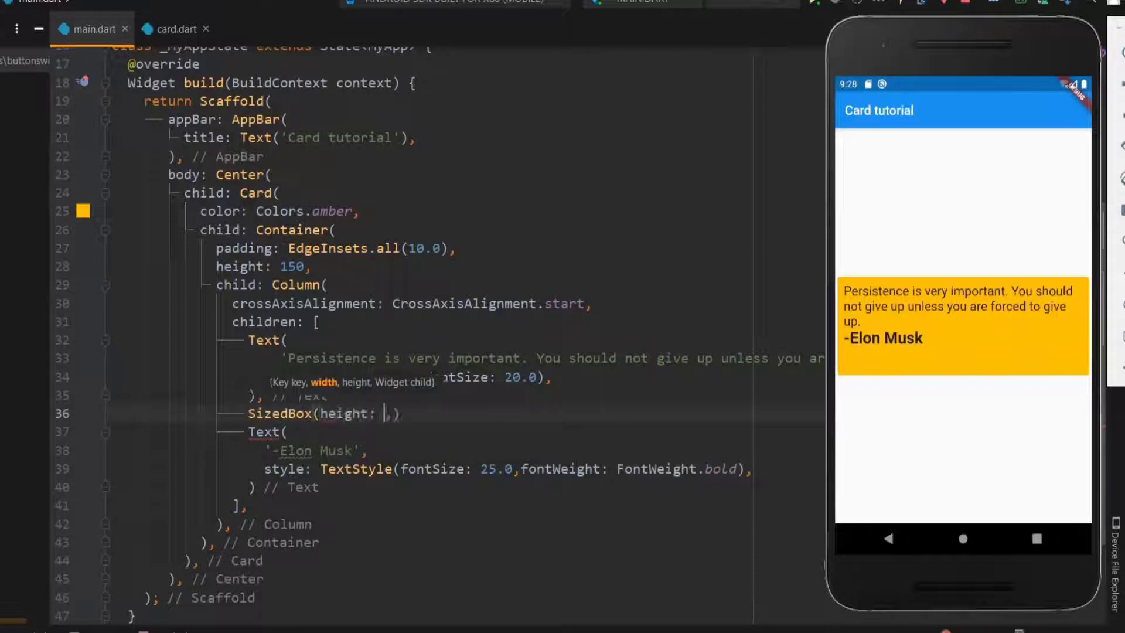
text(10.0)
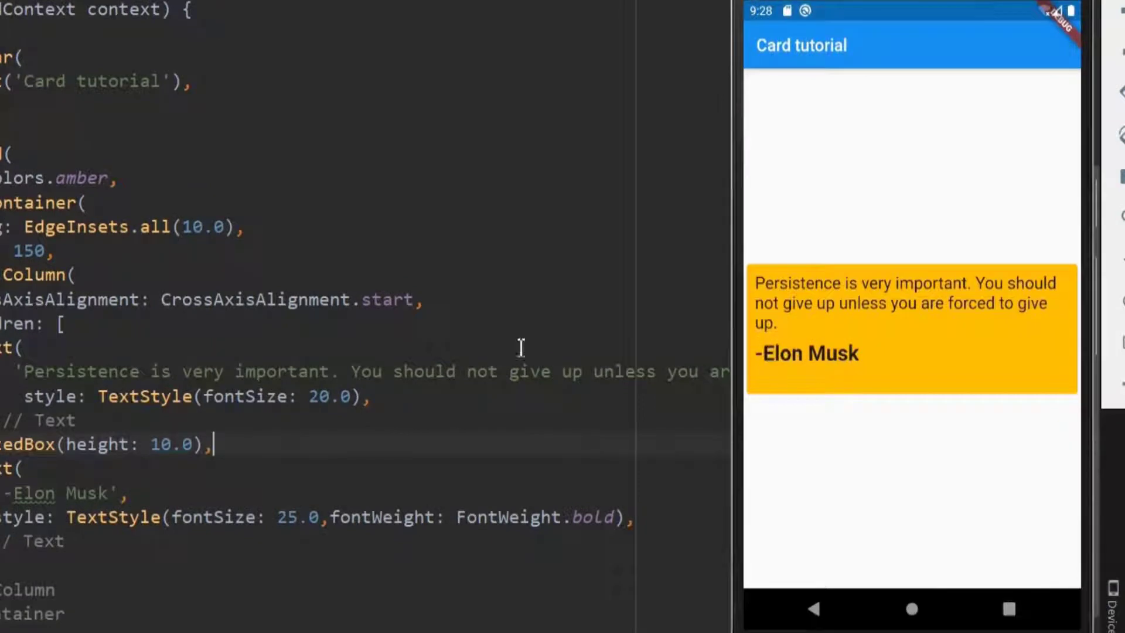
double_click(29, 443)
text(elevation: ,)
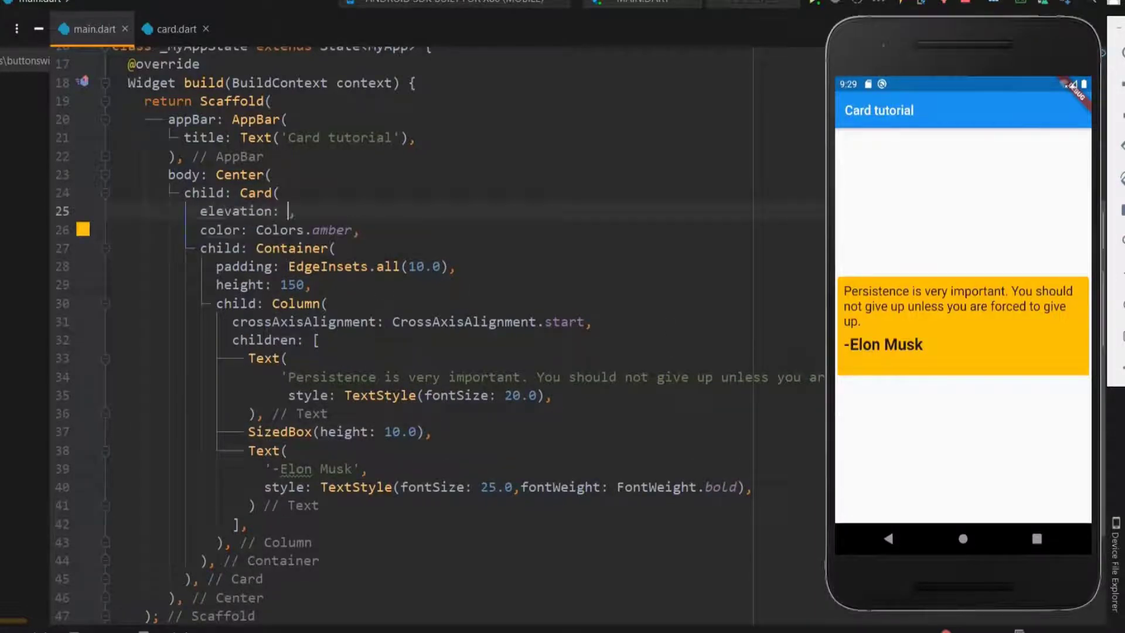
Set the Card's elevation to 10.0 and hot reload.
text(10.0)
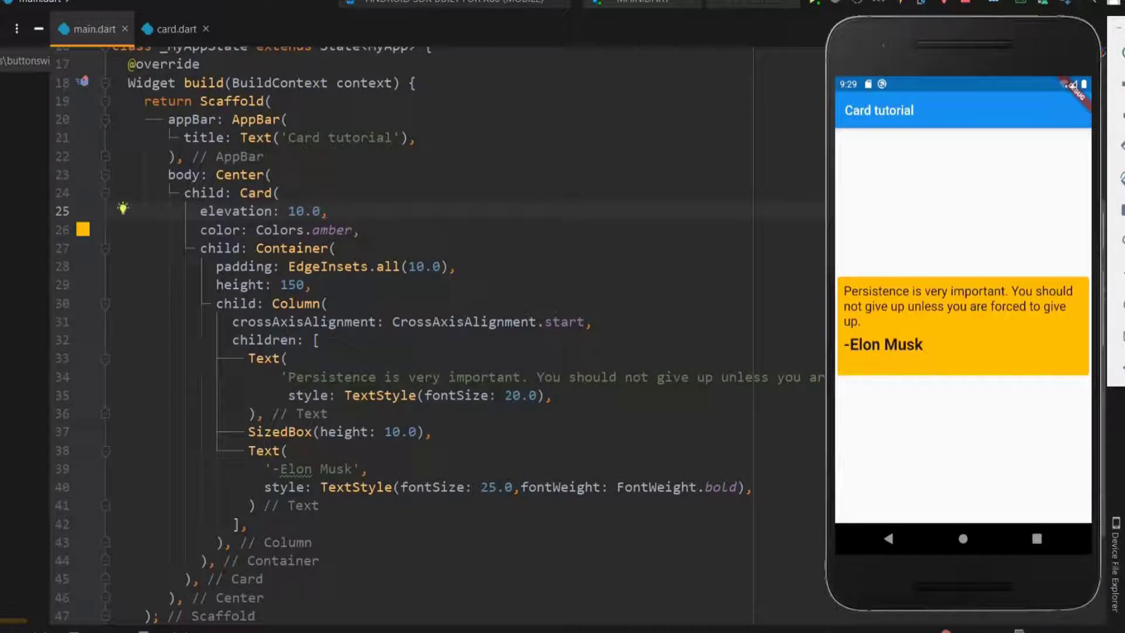
click(320, 211)
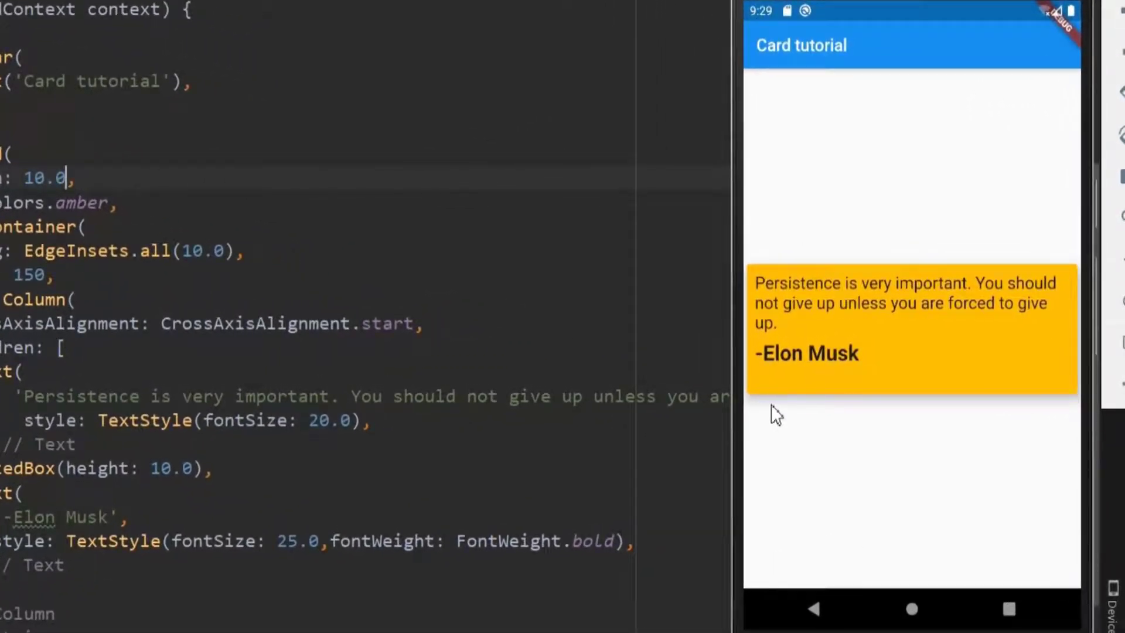
mouse_move(1015, 405)
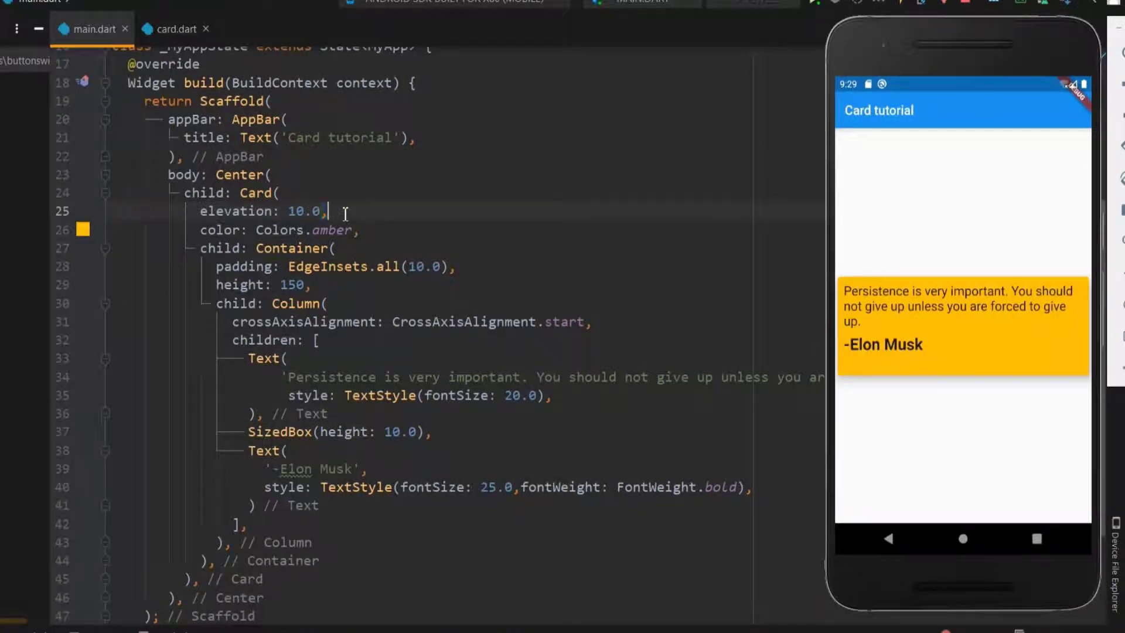
Give the Card a RoundedRectangleBorder shape with a circular border radius of 20.0.
text(shape: R,)
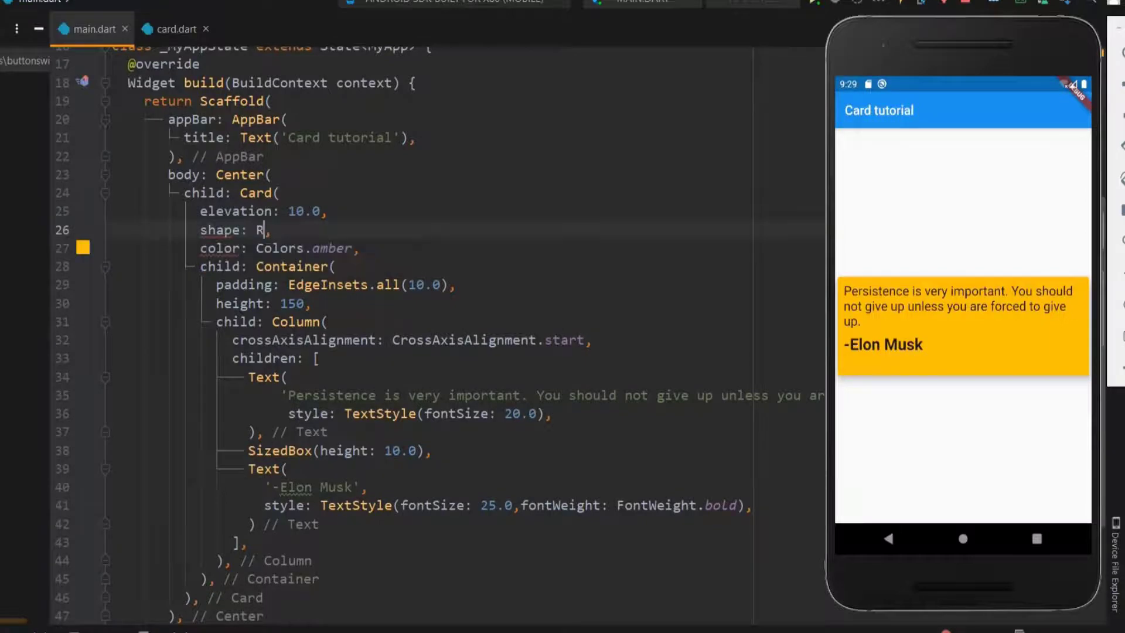
text(oundedRectangleBorder())
text(borderRadius:)
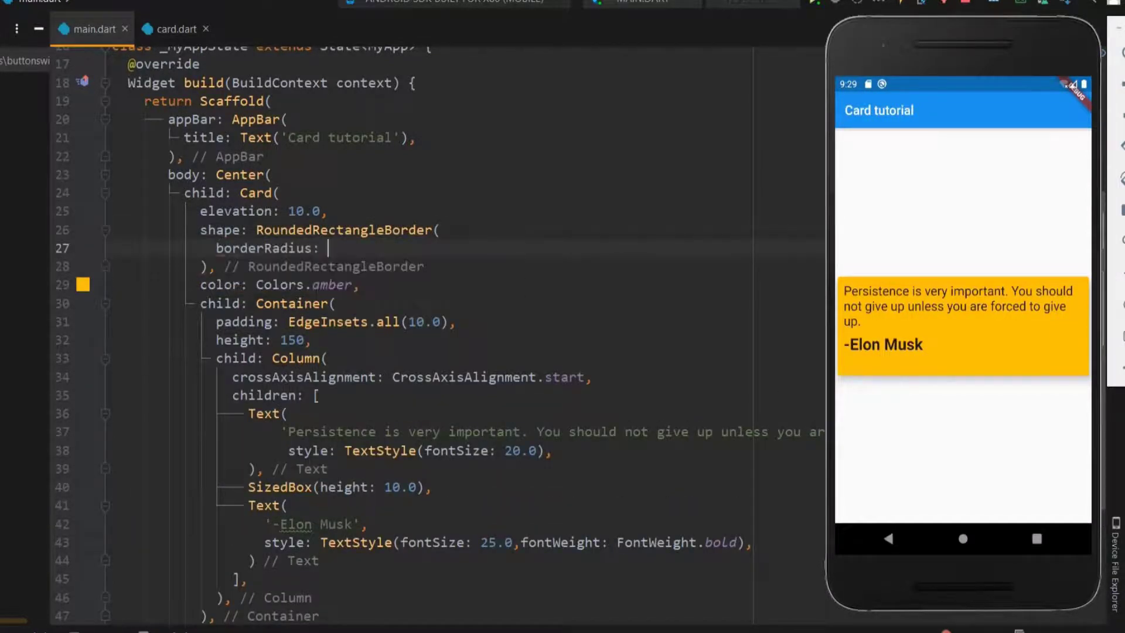
text(BorderRadius.circular(radius)
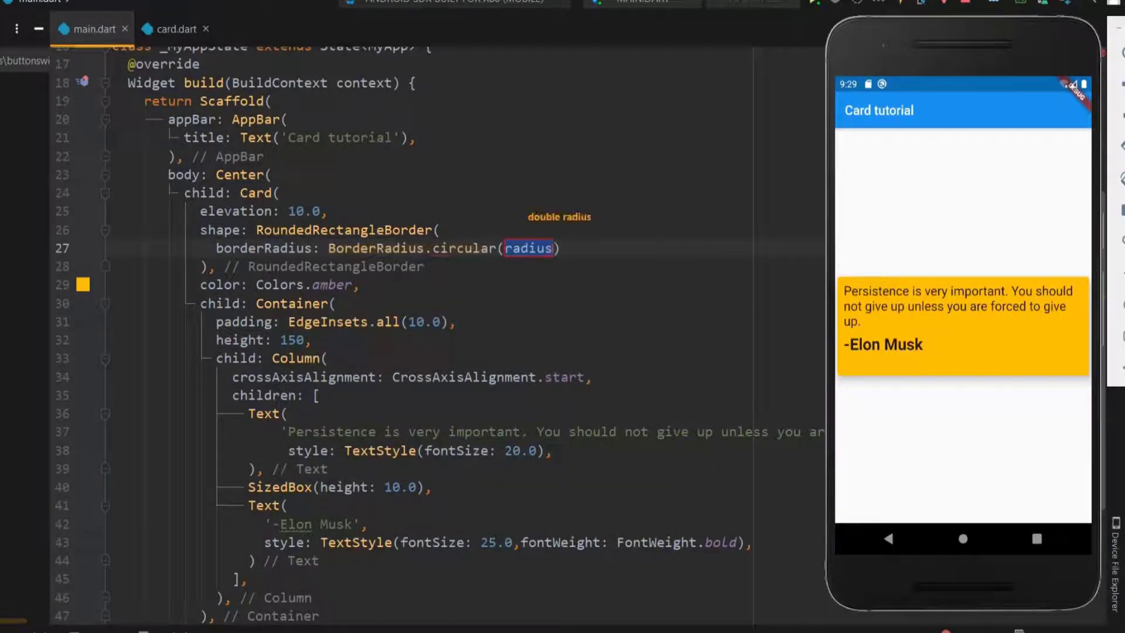
text(20.0)
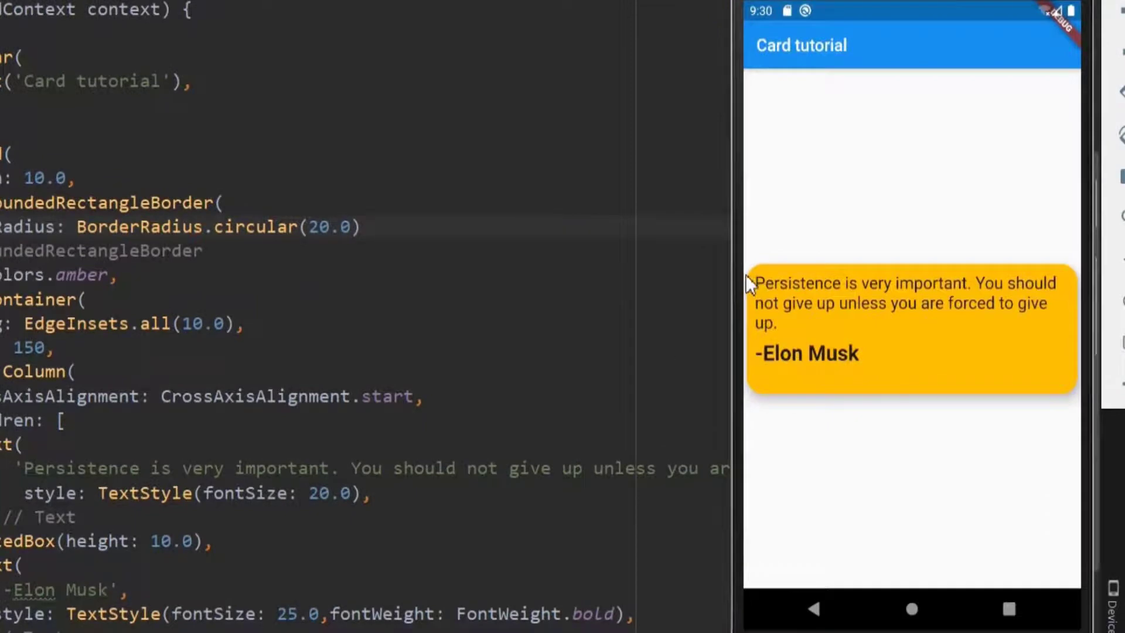
mouse_move(751, 408)
text(1)
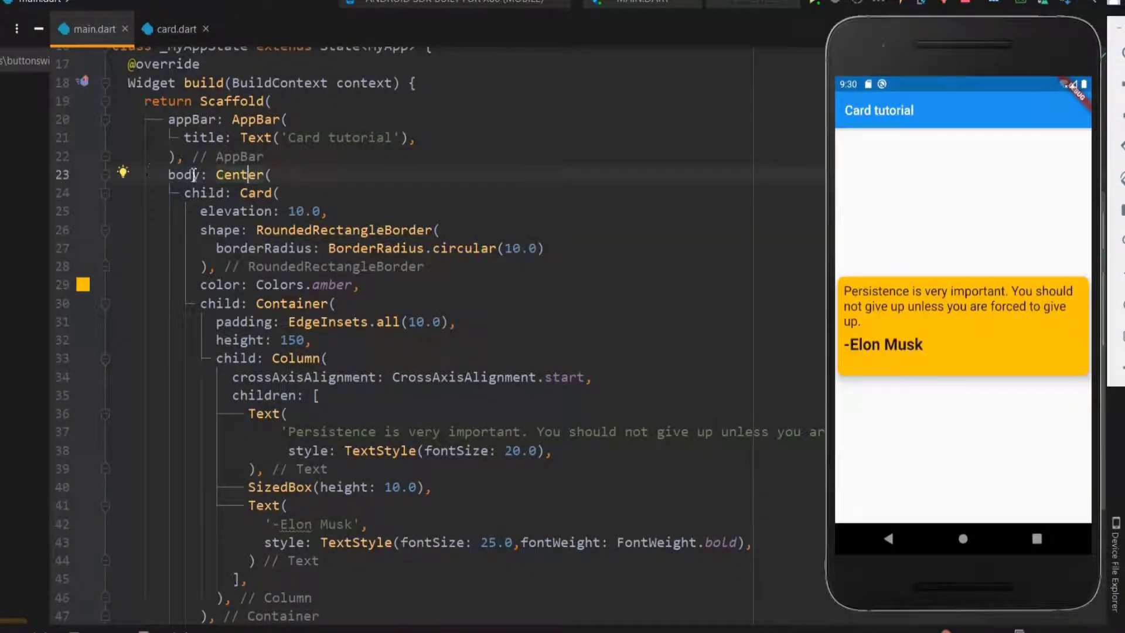
Remove the Center wrapper, add an Image.network vanityfair photo, and set Container height 400.
click(122, 172)
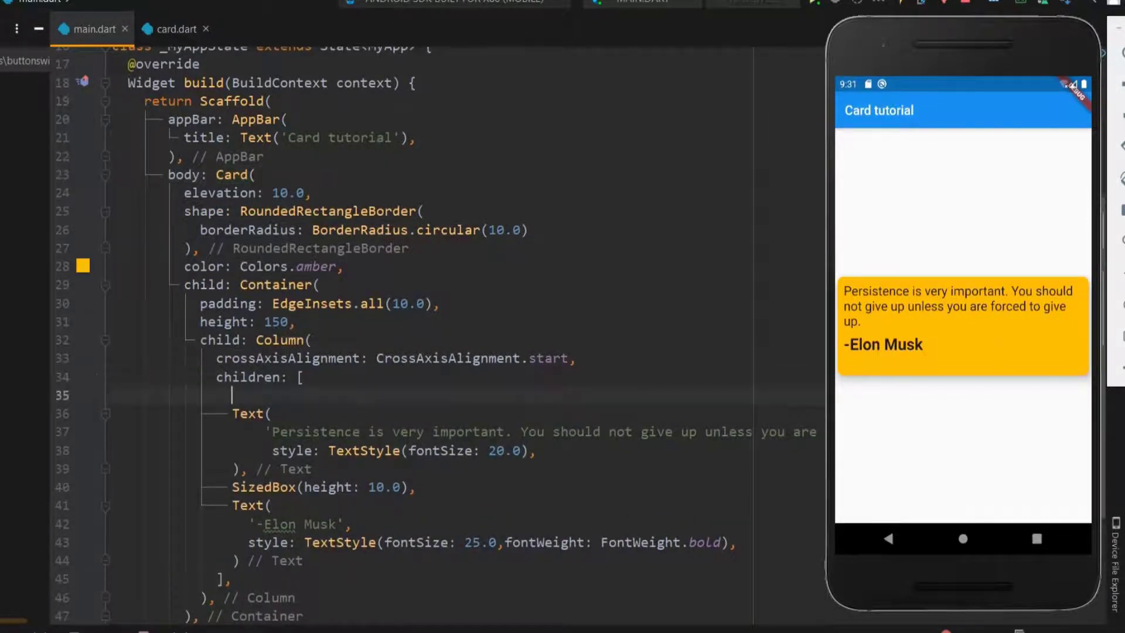
text(Image.netw)
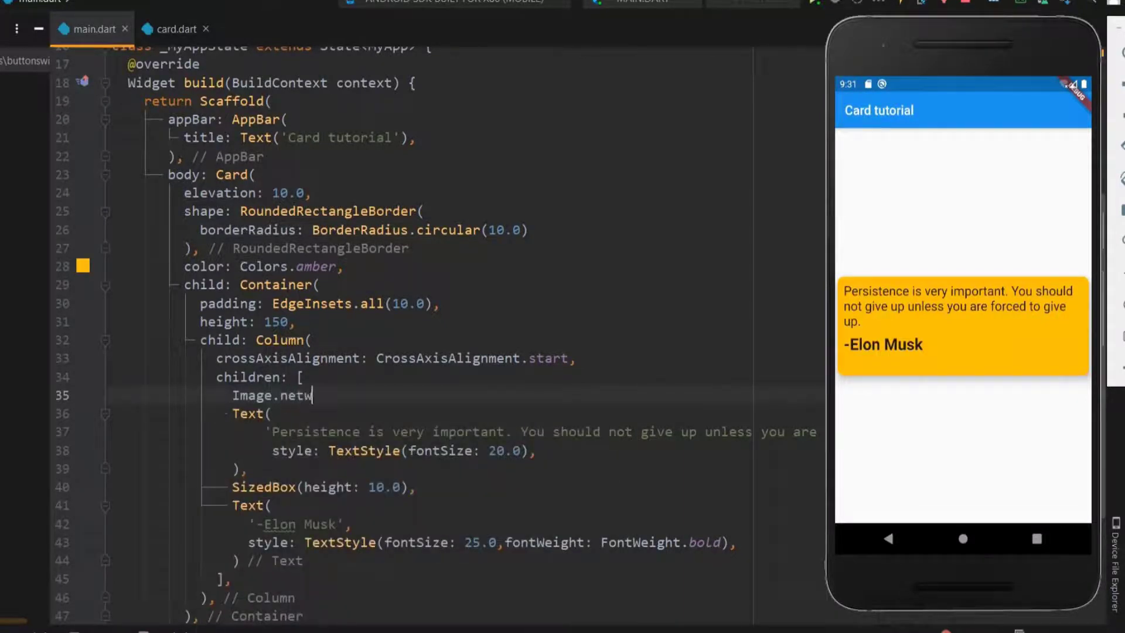
text(ork(''),)
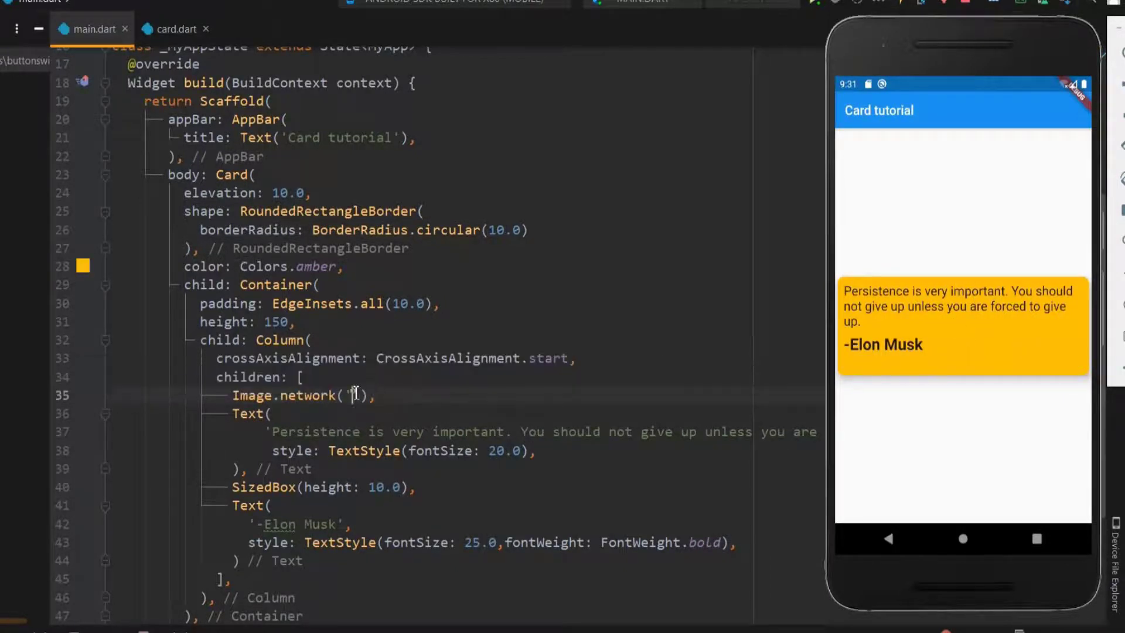
text(https://media.vanityfair.com/photos/5f03637ec6525b00832da2e)
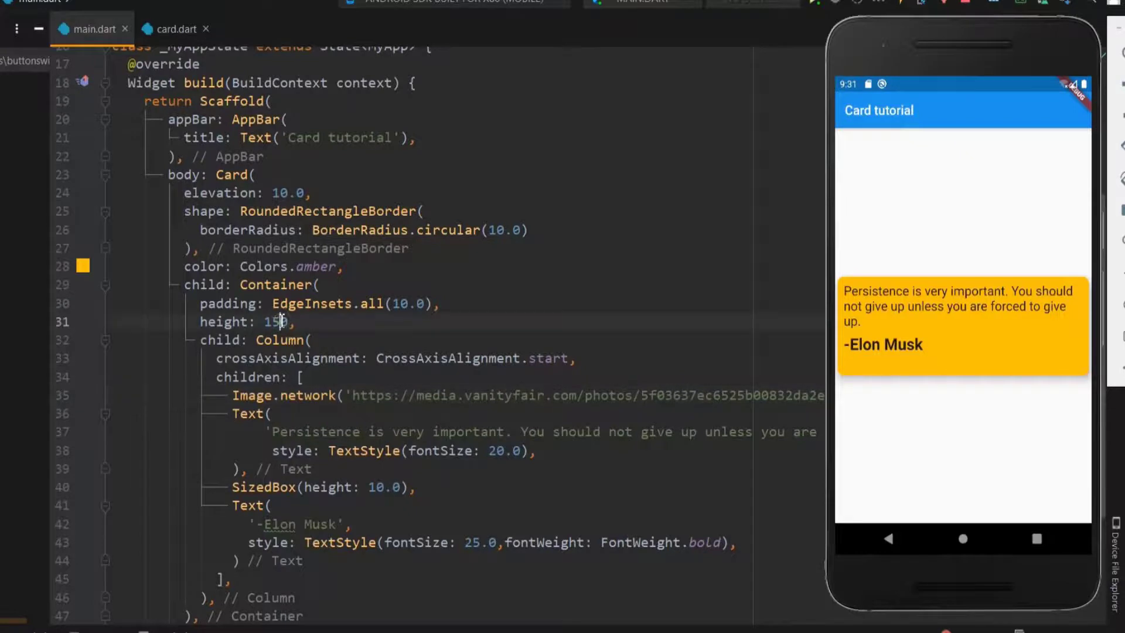
text(0)
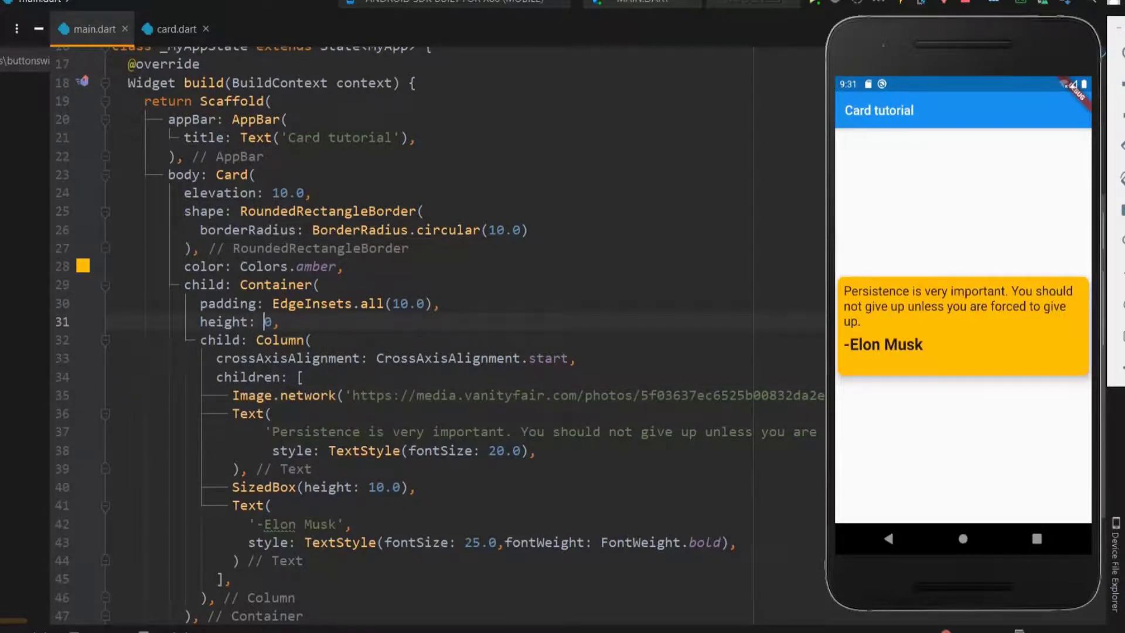
text(400)
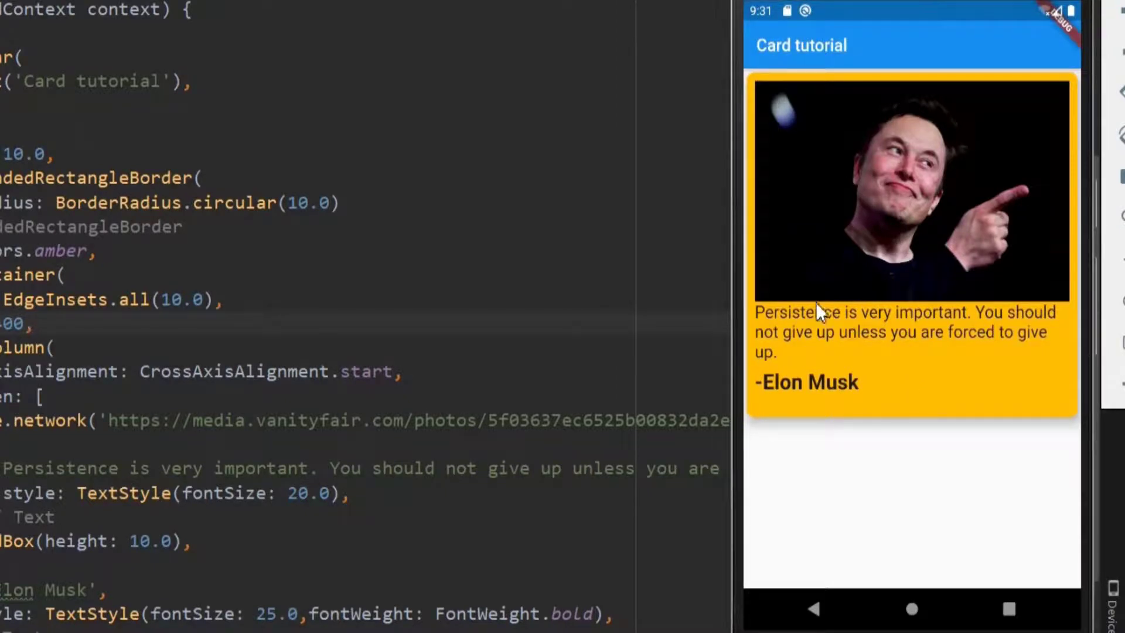
mouse_move(792, 326)
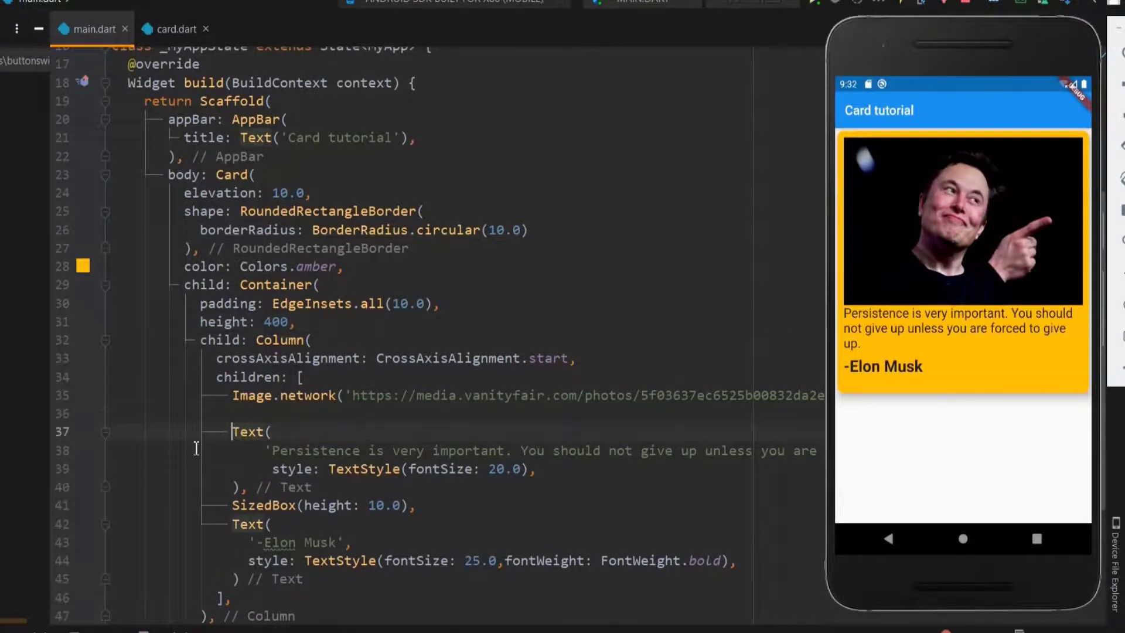
Add a 10-high SizedBox under the photo, an account_circle Icon, and height 500.
text(SizedBox(height: 10.0),)
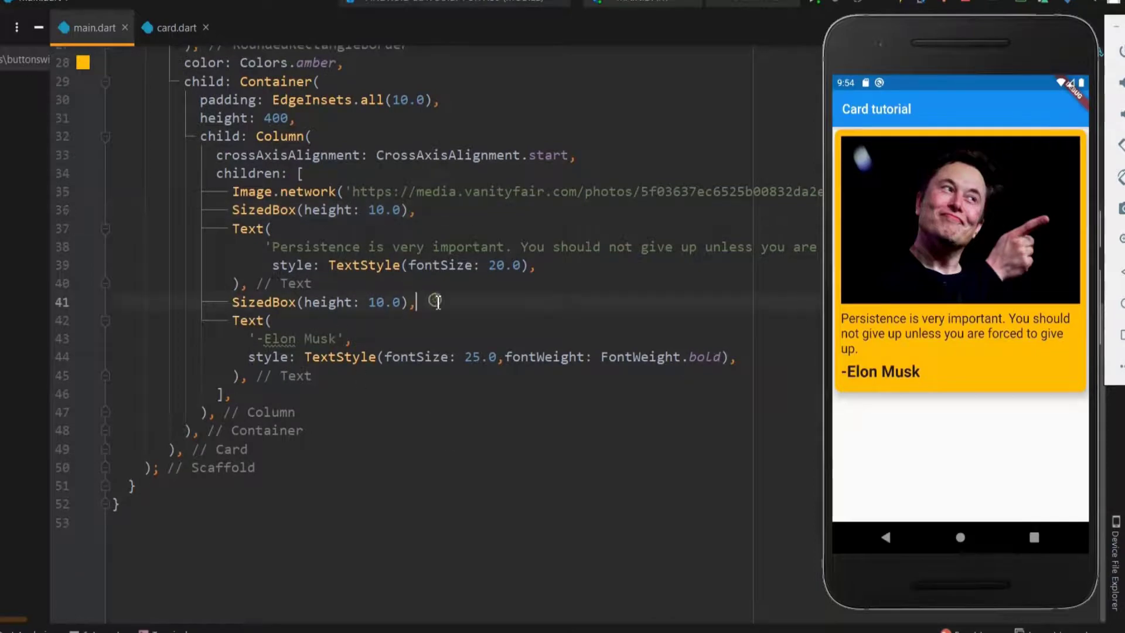
text(Icon)
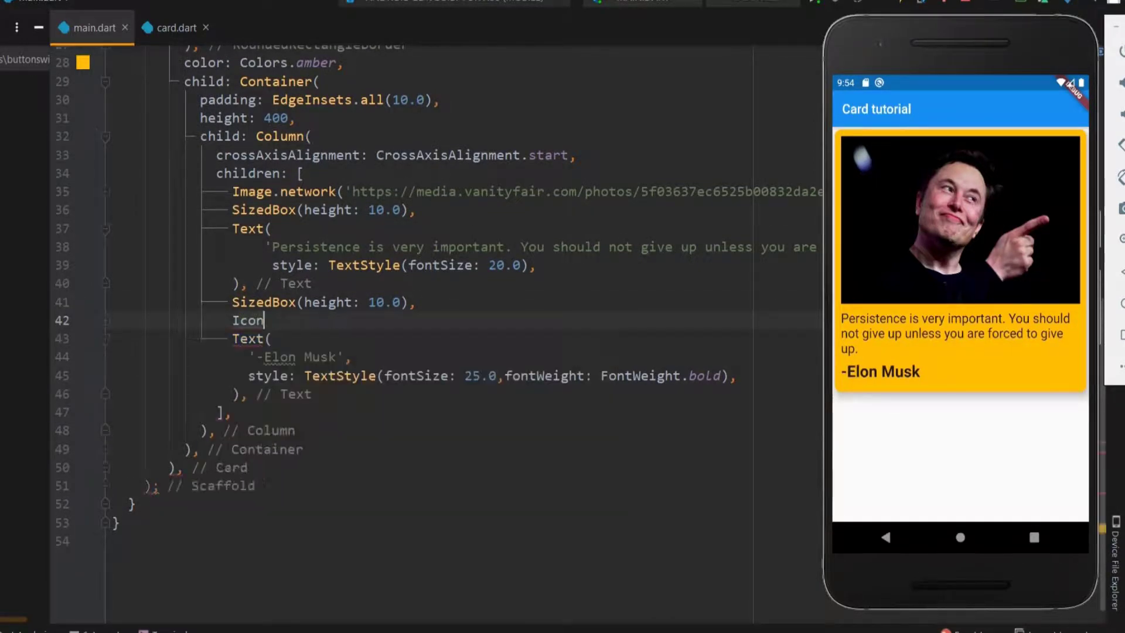
text((Icons.account_circle)
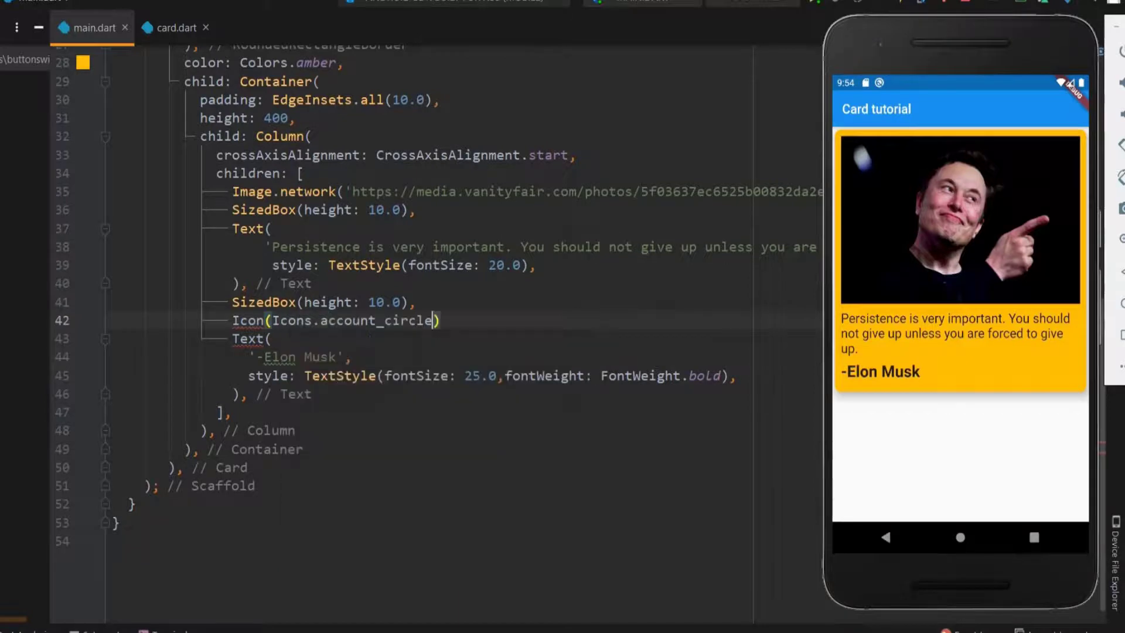
text(,)
click(249, 118)
text(5)
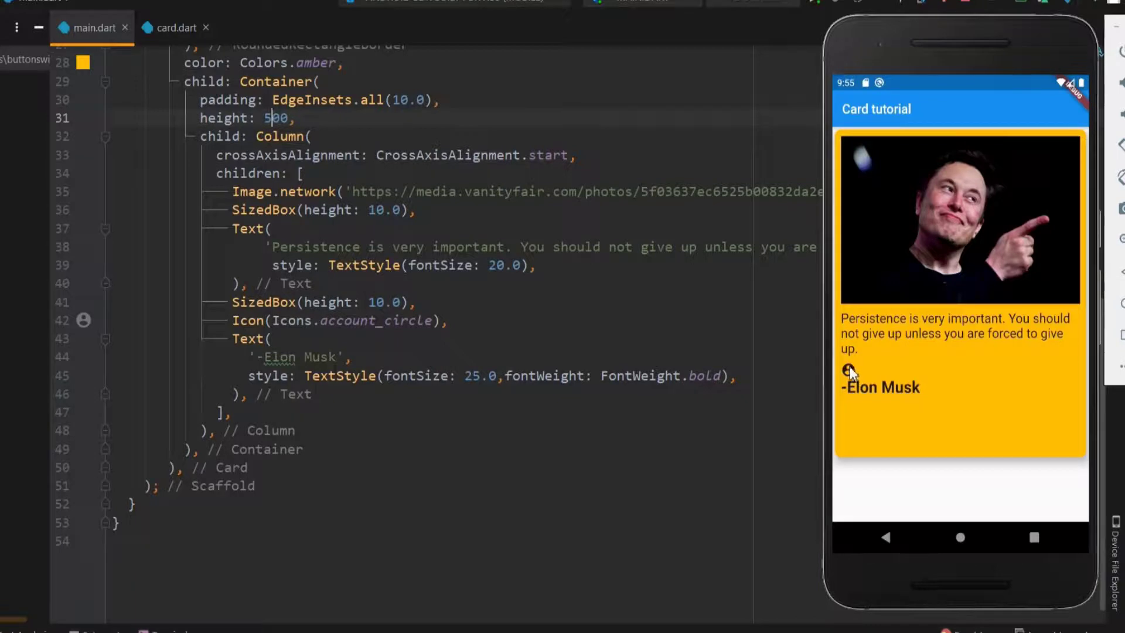
mouse_move(846, 260)
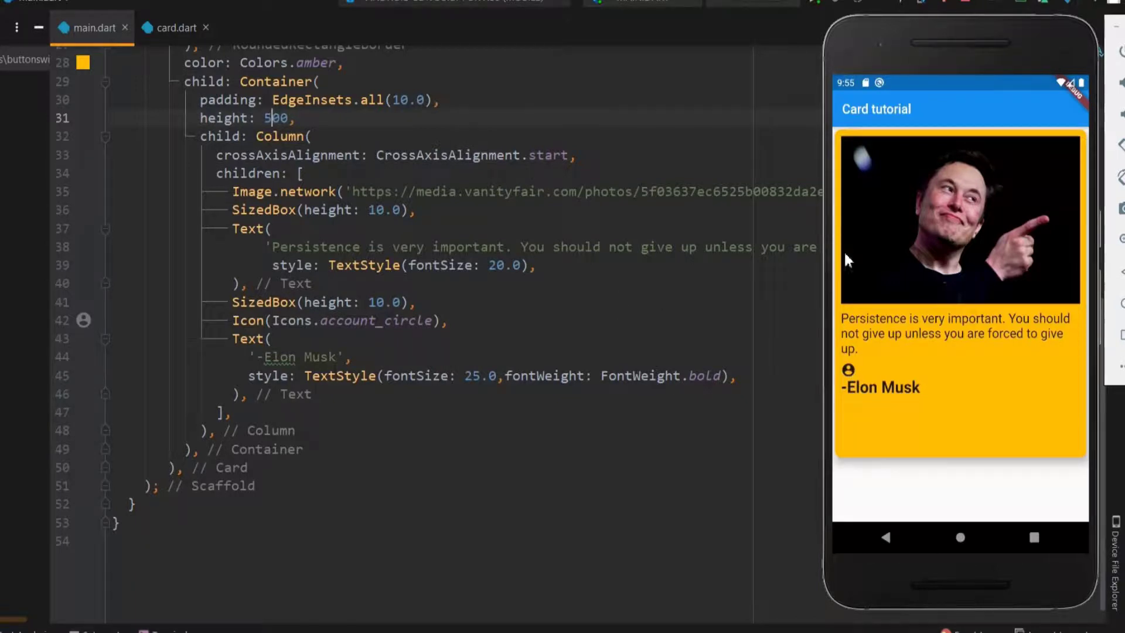
mouse_move(980, 421)
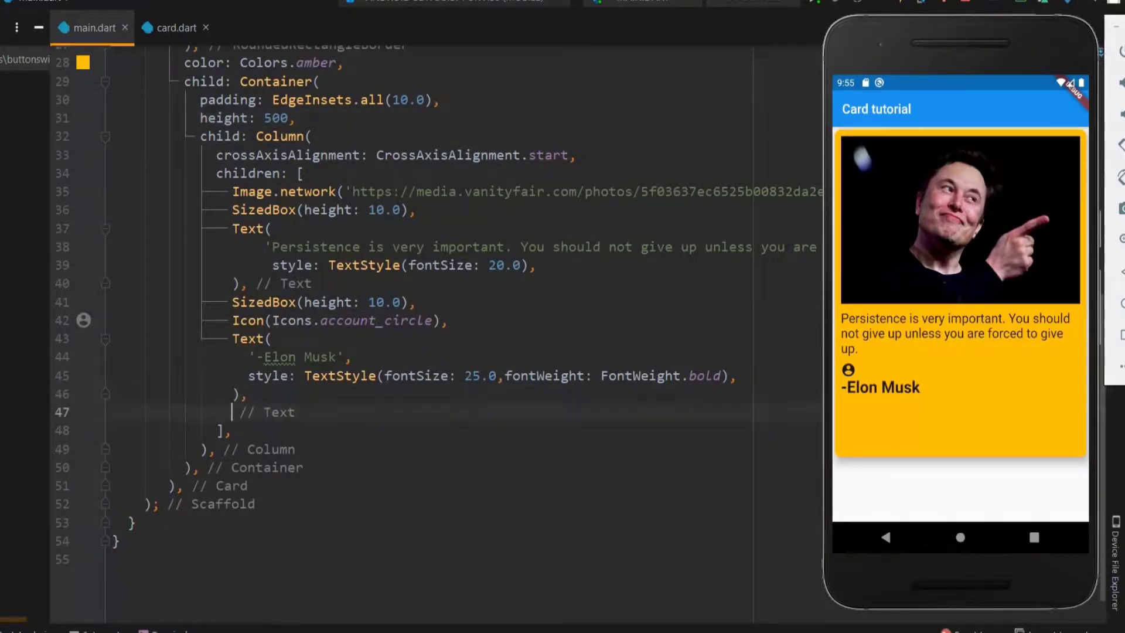
Add a ButtonBar to the card containing an 'Agree' FlatButton.
text(Button)
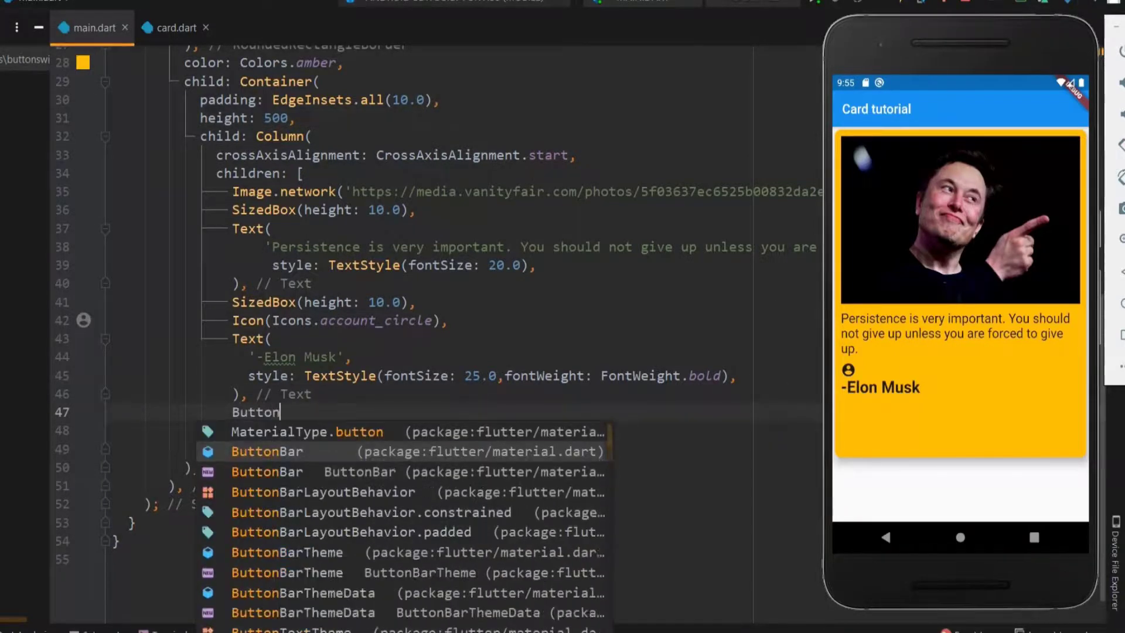
click(266, 451)
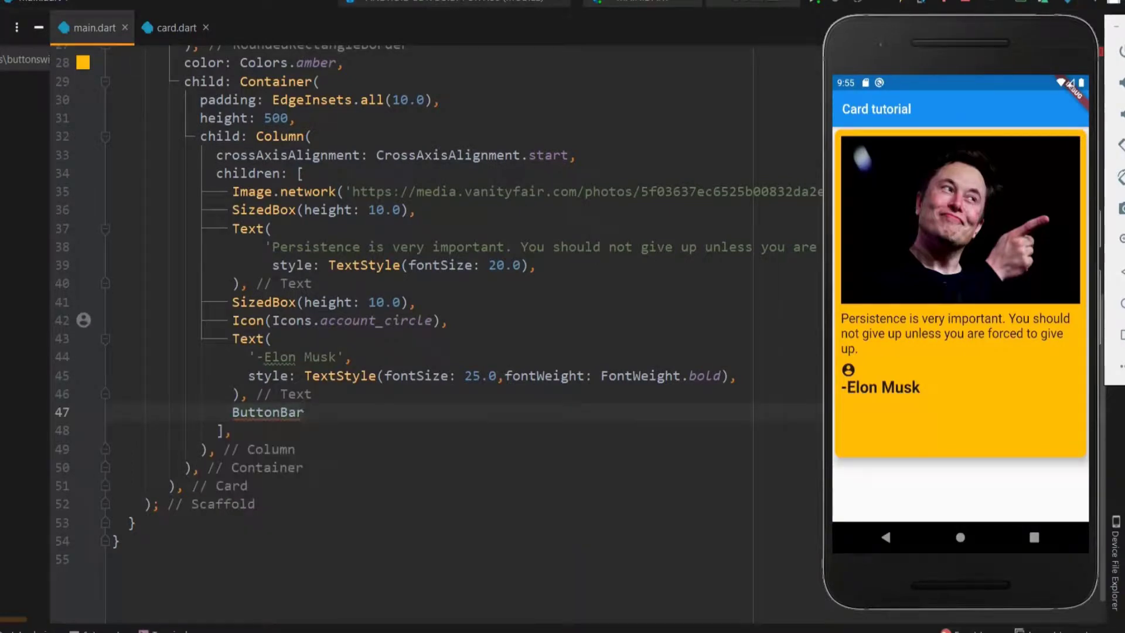
text((),)
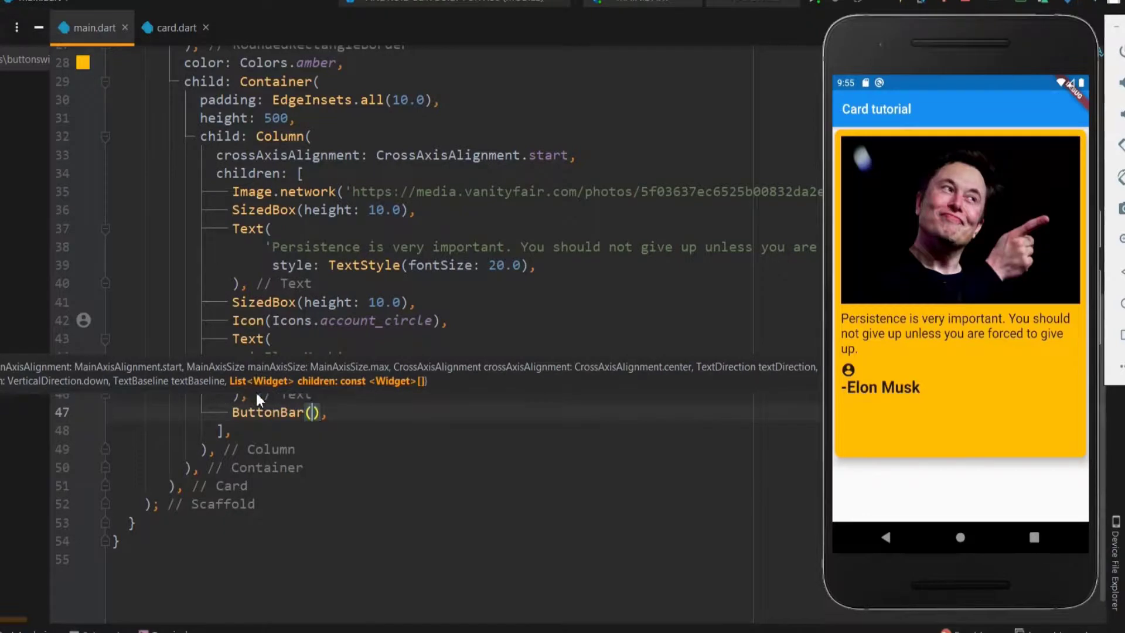
text(children: [],)
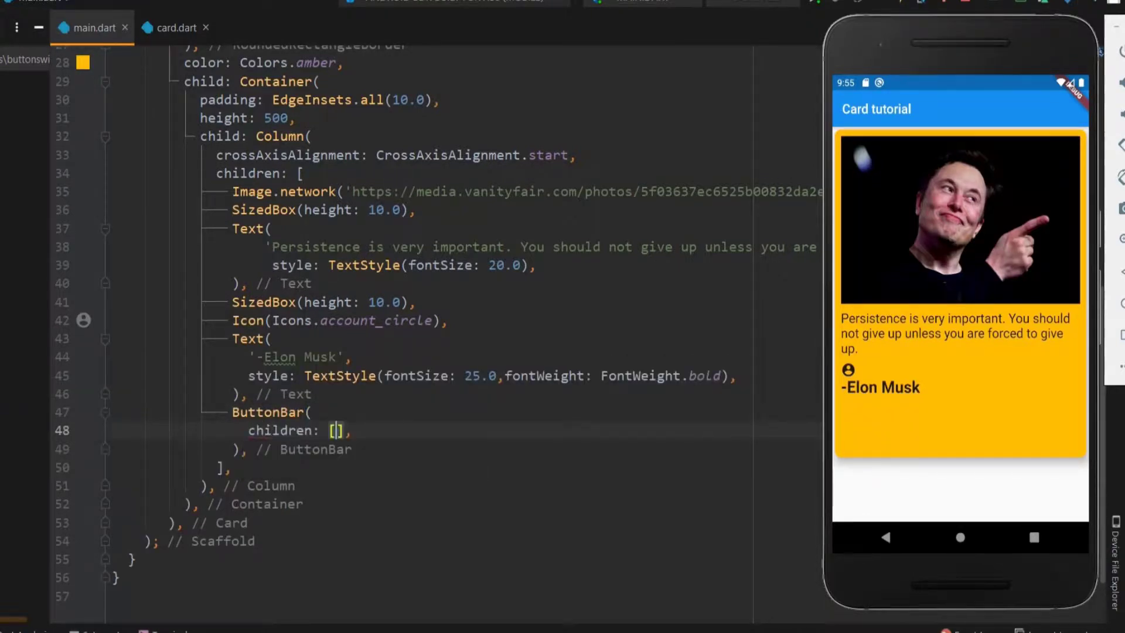
text(Fla)
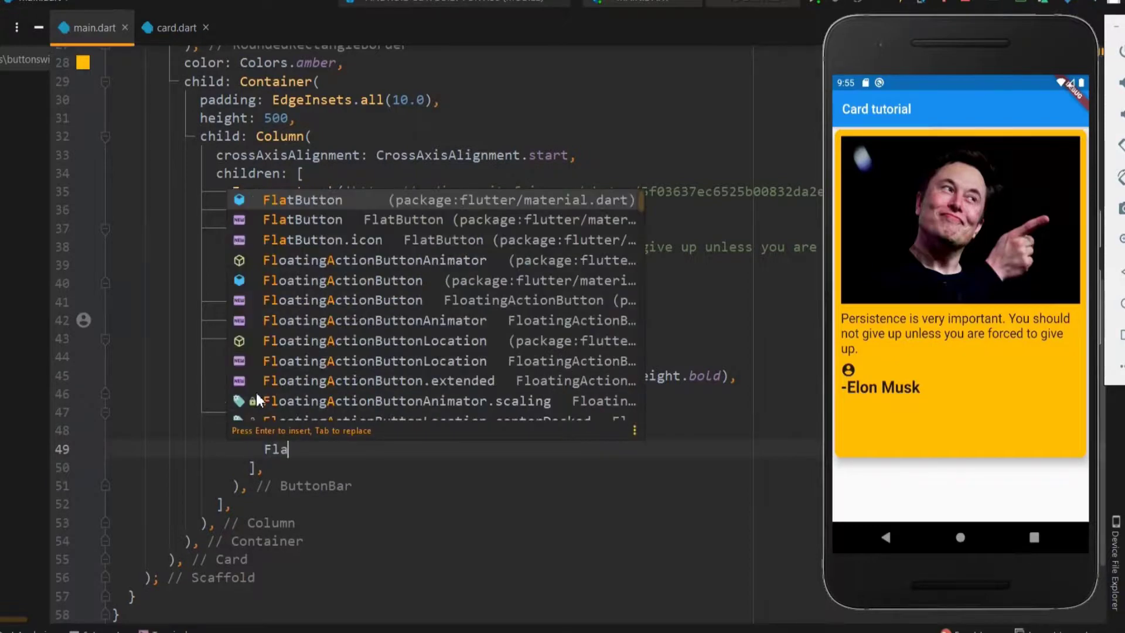
key(Enter)
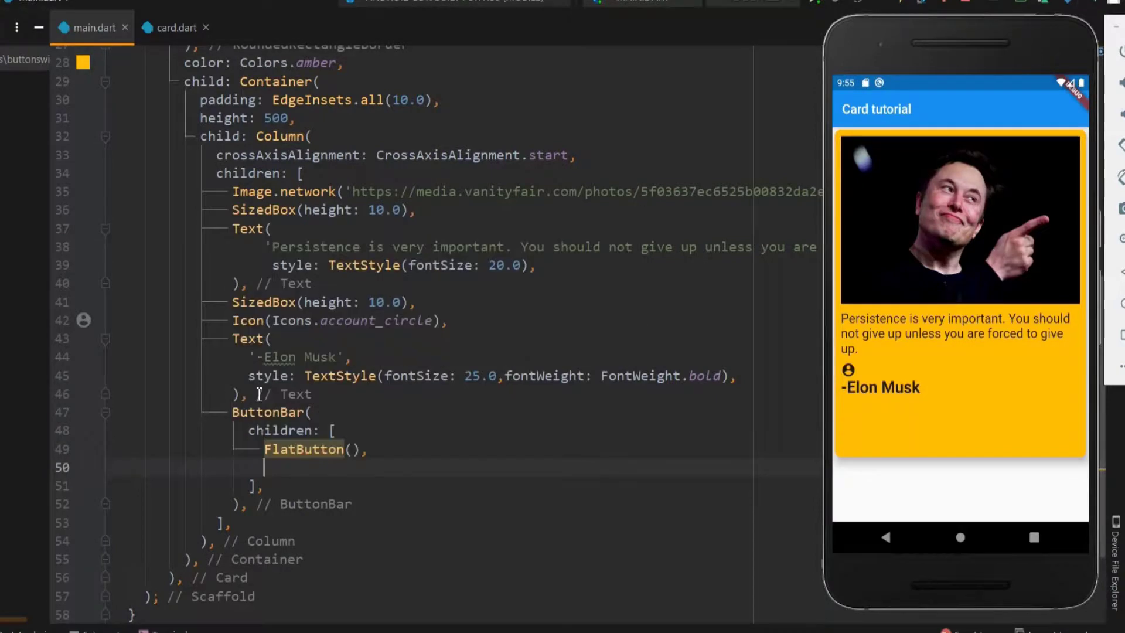
Add a purple 'DisAgree' RaisedButton with an onPressed handler to the ButtonBar.
text(RaisedButton)
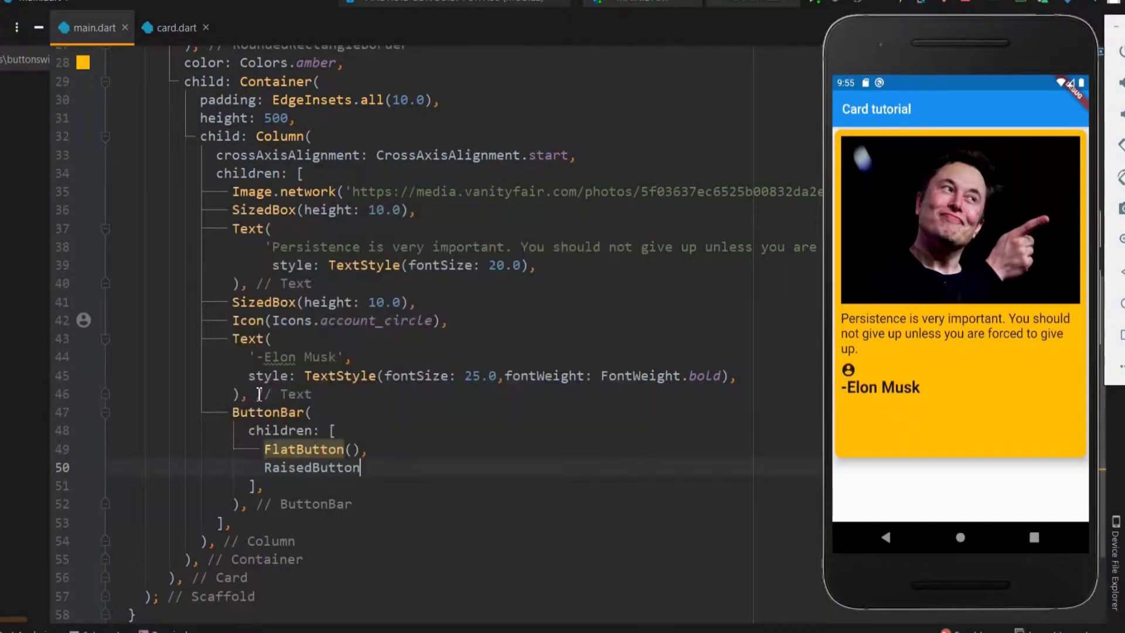
text(())
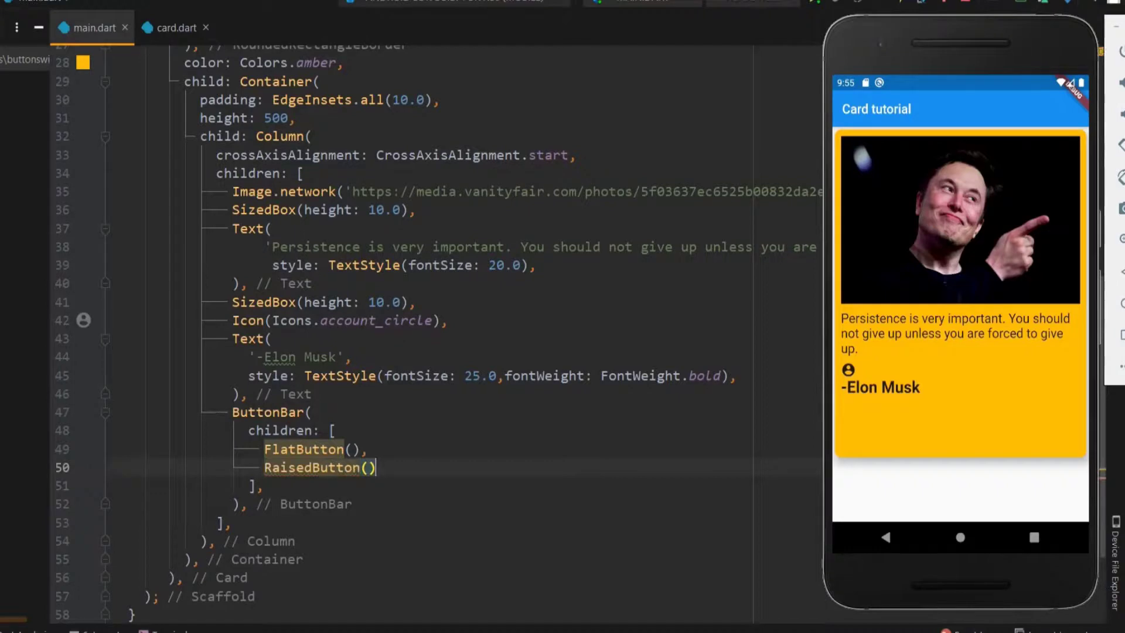
text(onPressed: (){},)
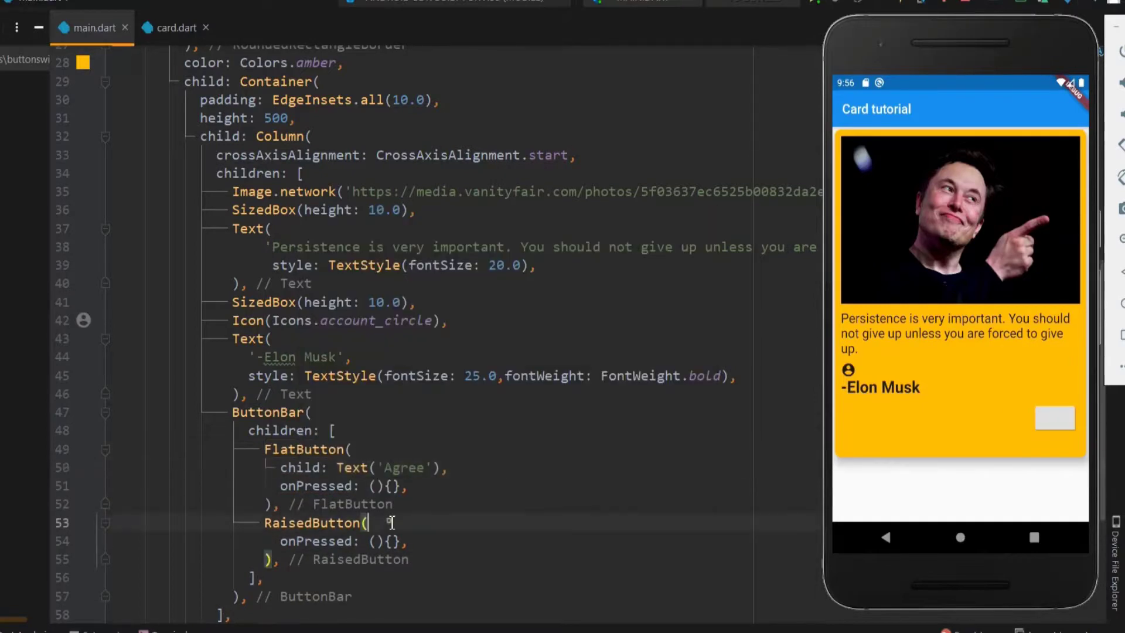
text(child: Text('DisAgree'),)
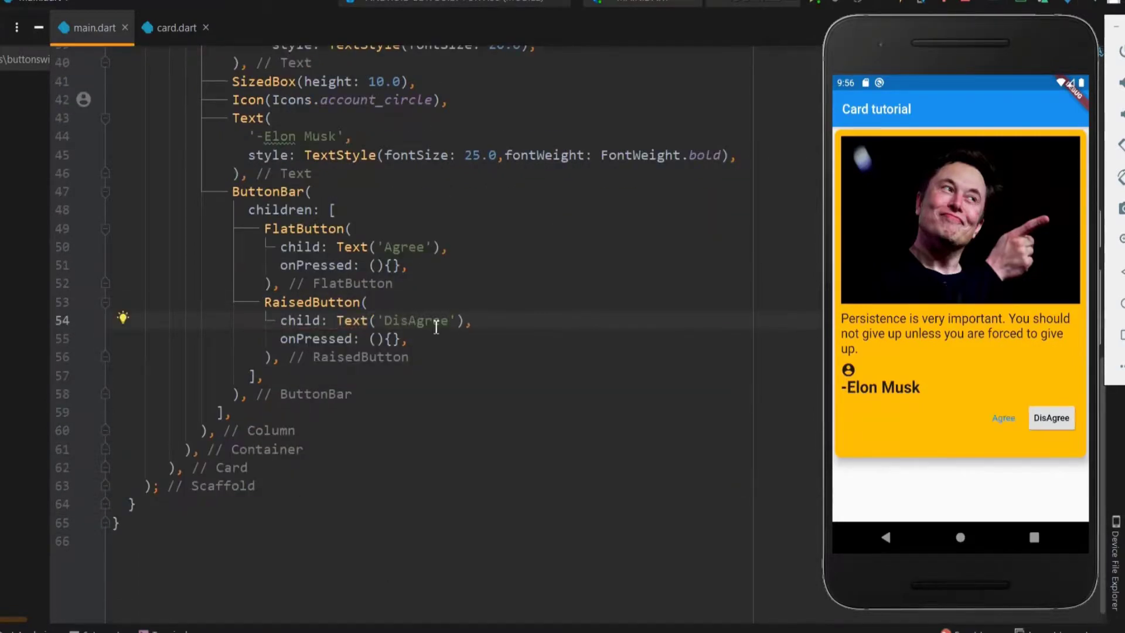
text(color: Colors.purple,)
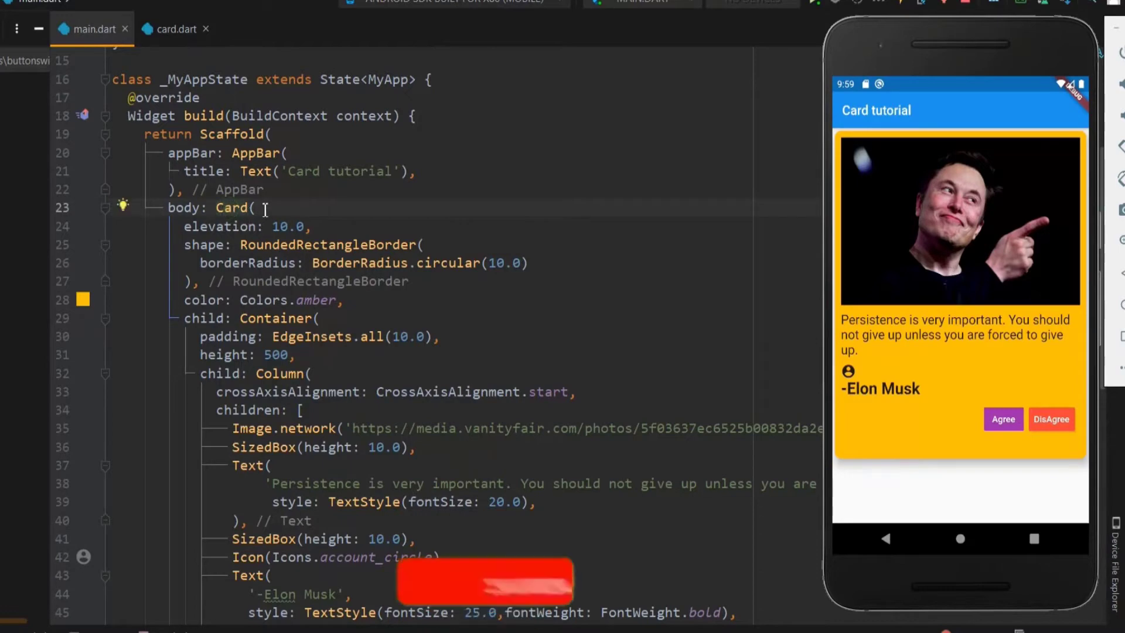
Add shadowColor: Colors.red to the Card constructor in main.dart.
text(sh)
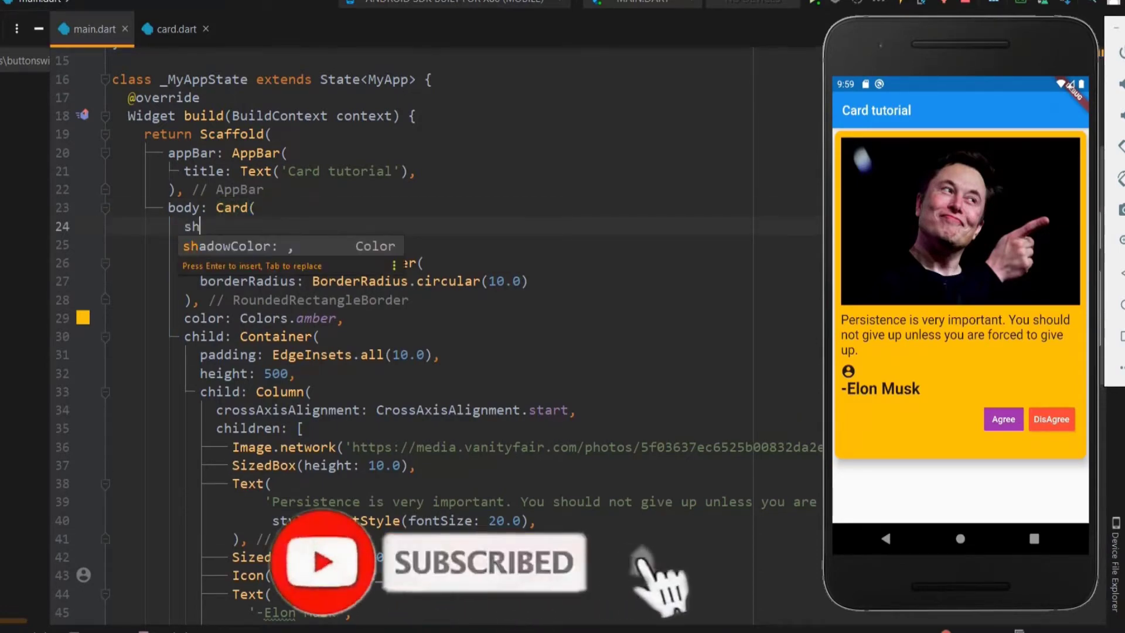
text(adowColor: Colors,)
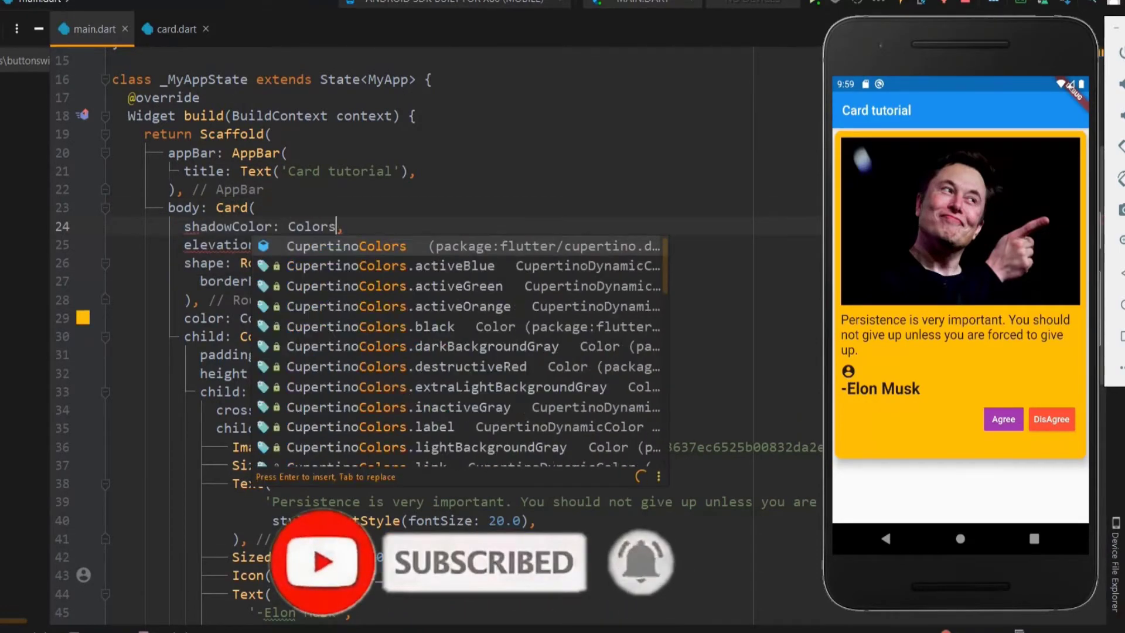
text(.red)
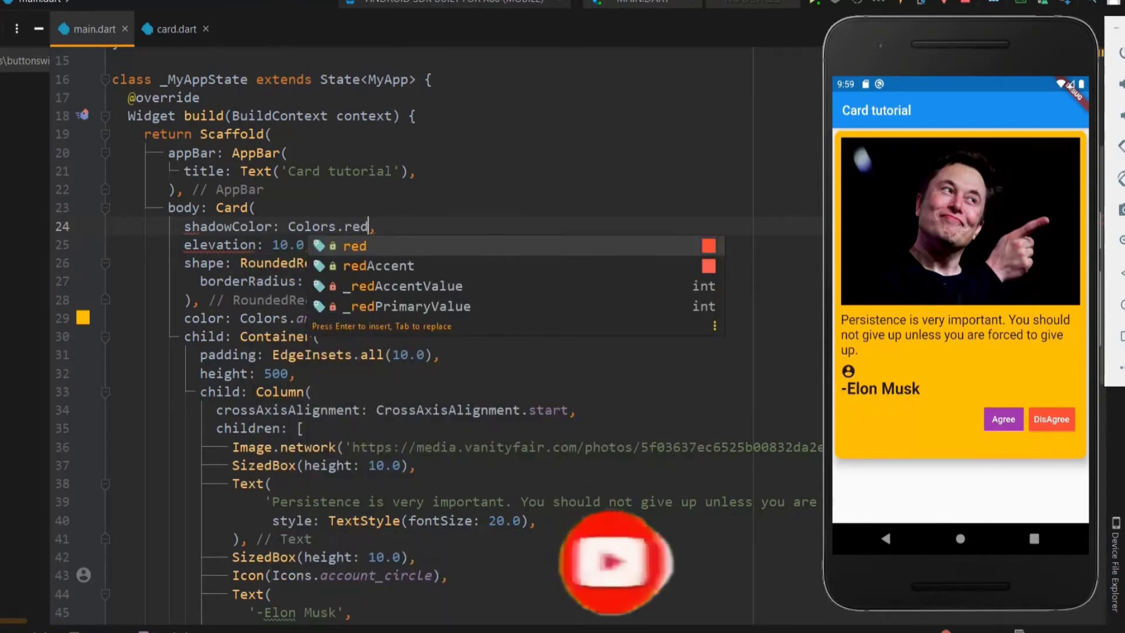